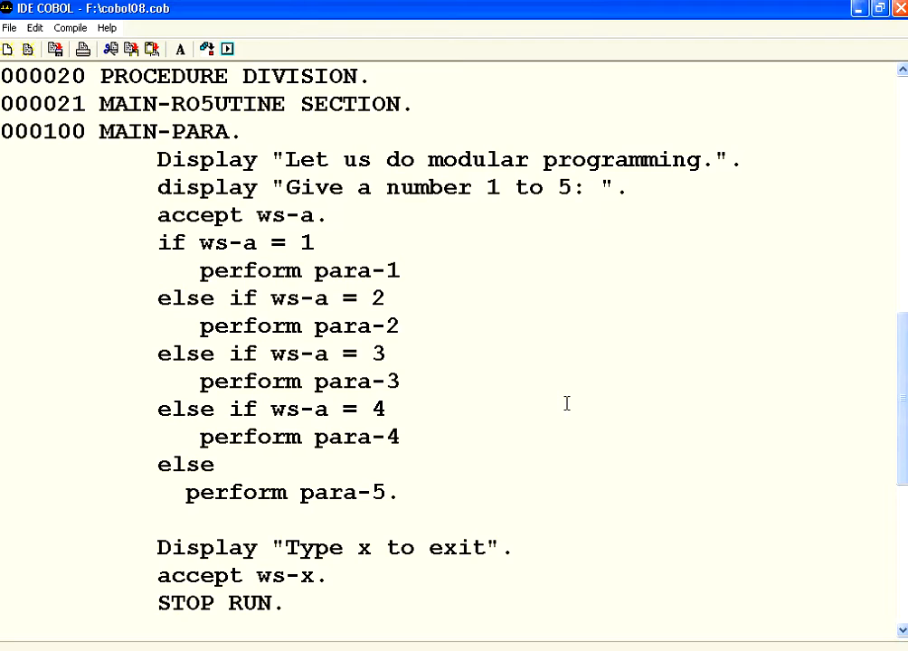
mouse_move(187, 187)
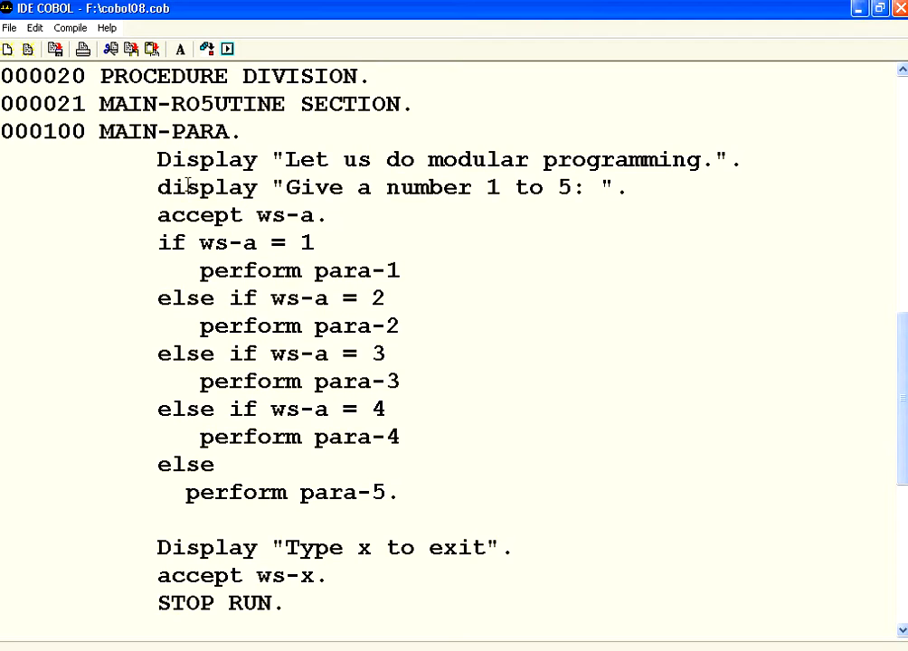
Step: Review the MAIN-PARA, PARA-4 and PARA-1 paragraph names in cobol08.cob
left_click(99, 132)
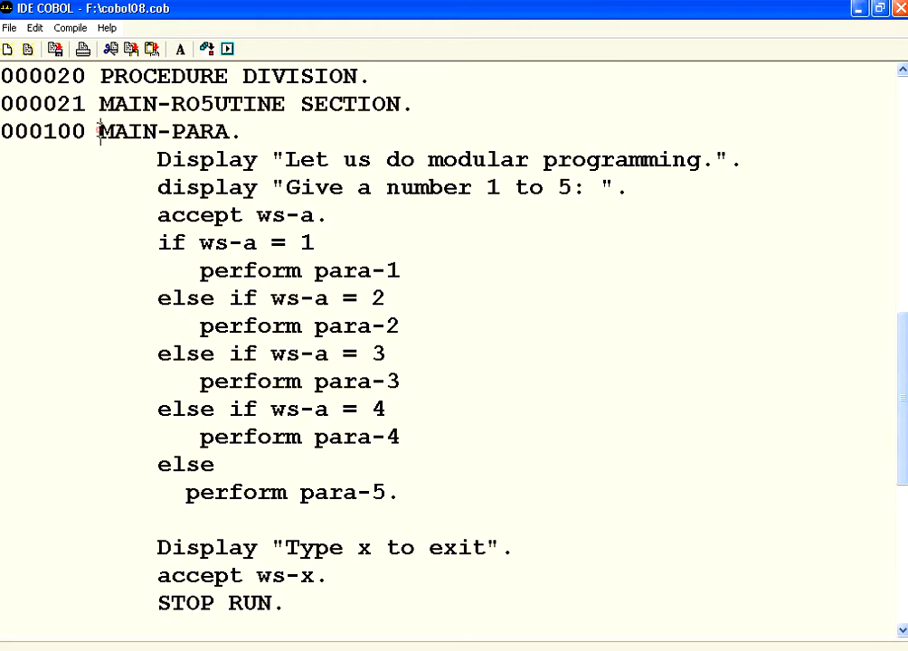
double_click(163, 131)
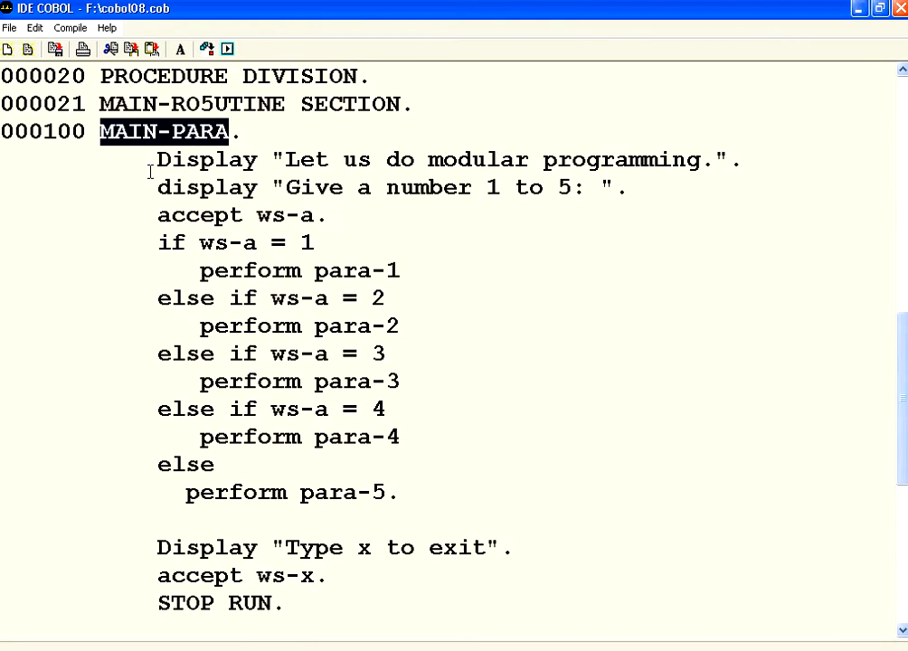
left_click(102, 131)
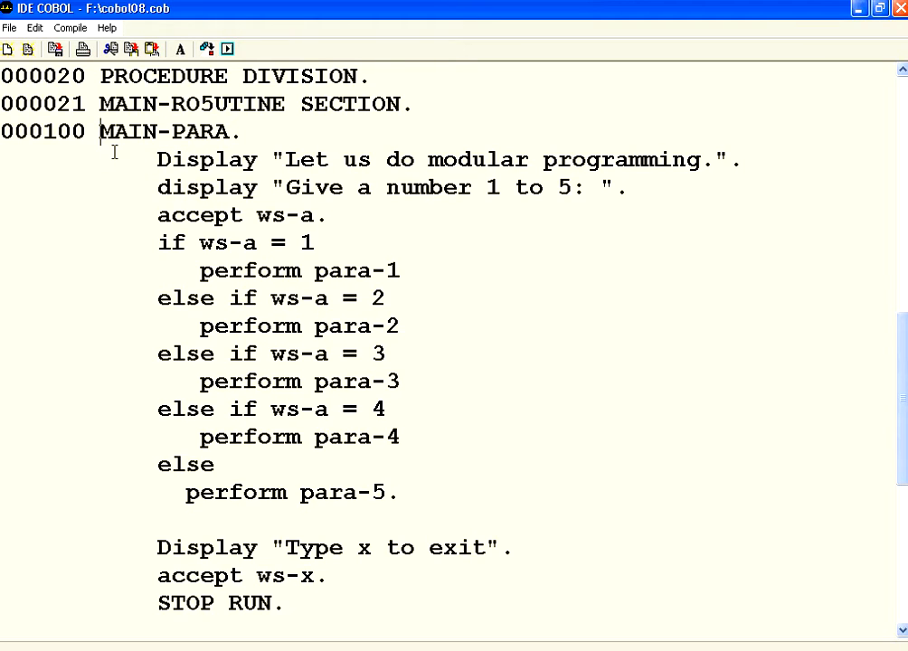
mouse_move(159, 154)
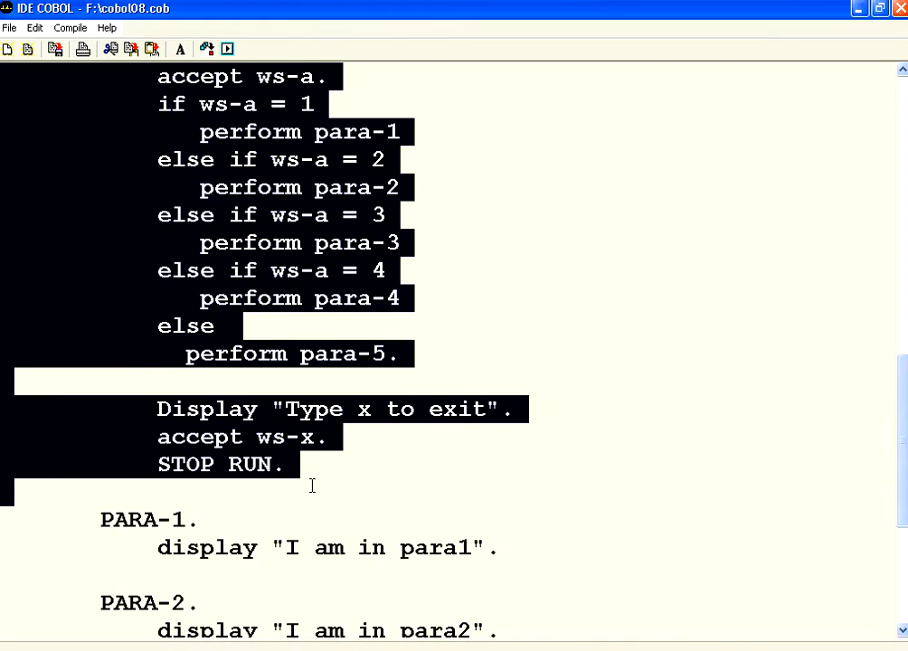
left_click(104, 520)
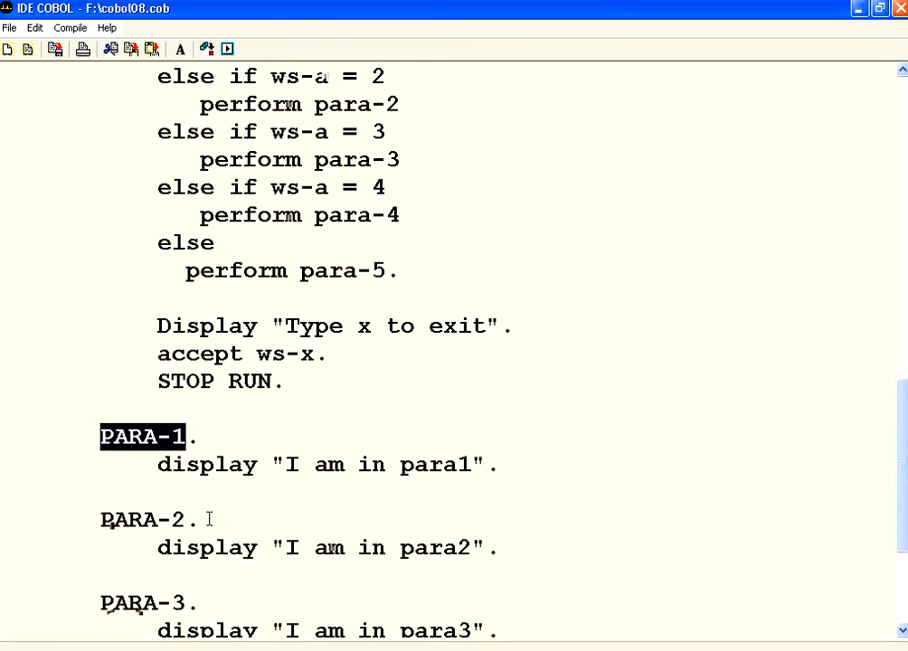
scroll("down", 3)
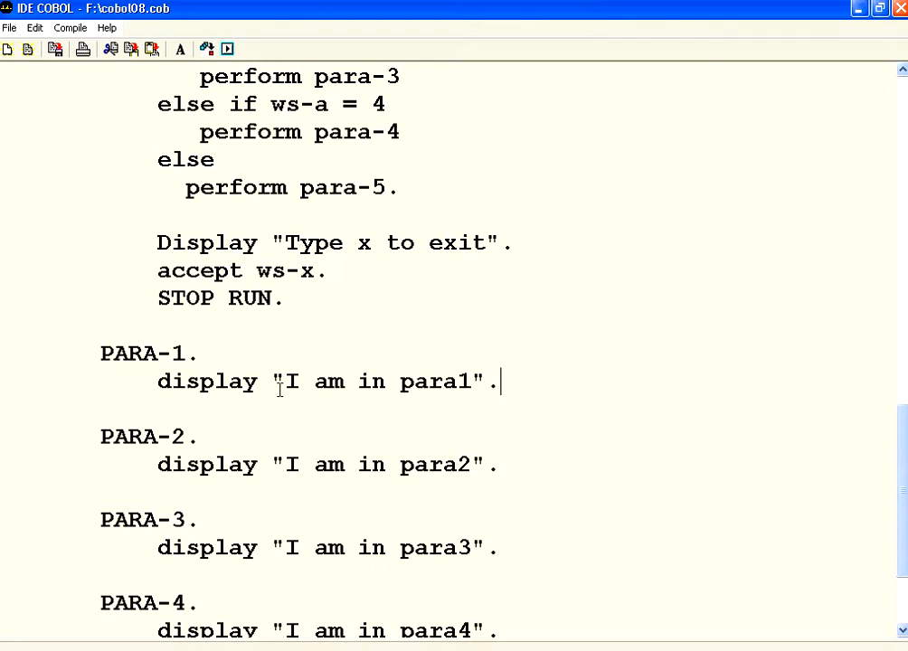
scroll("down", 3)
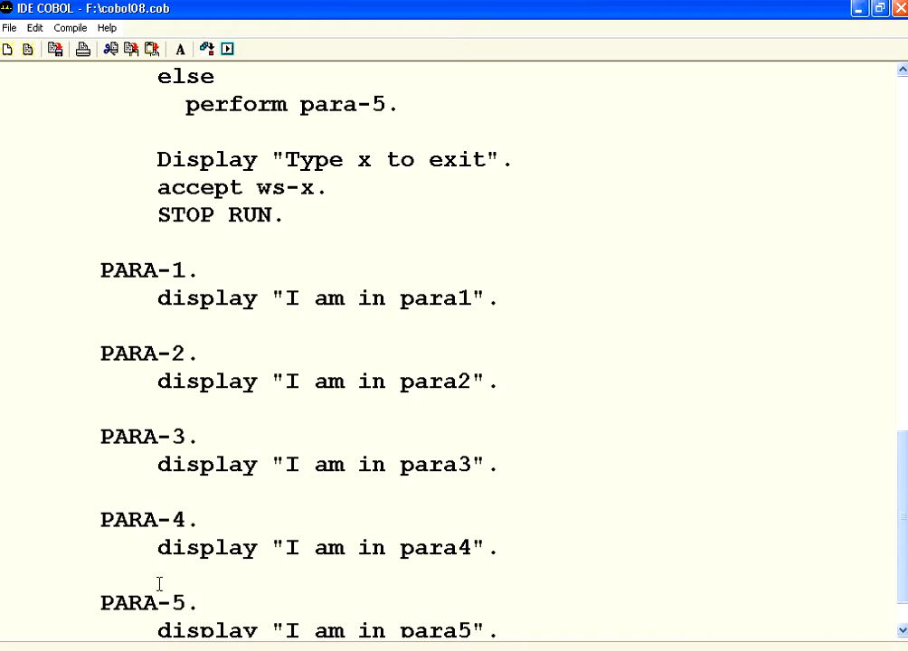
scroll("down", 3)
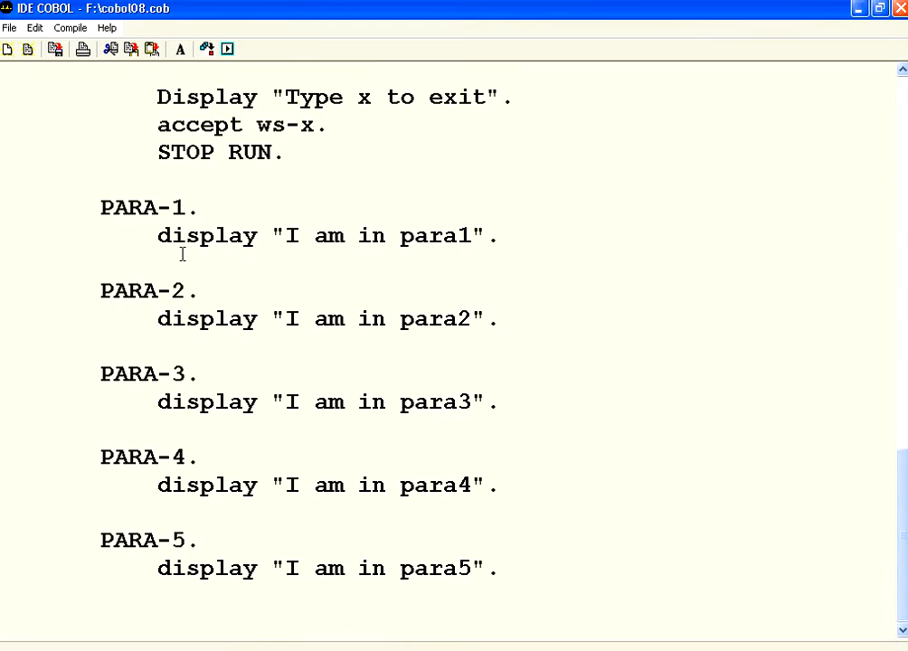
mouse_move(433, 306)
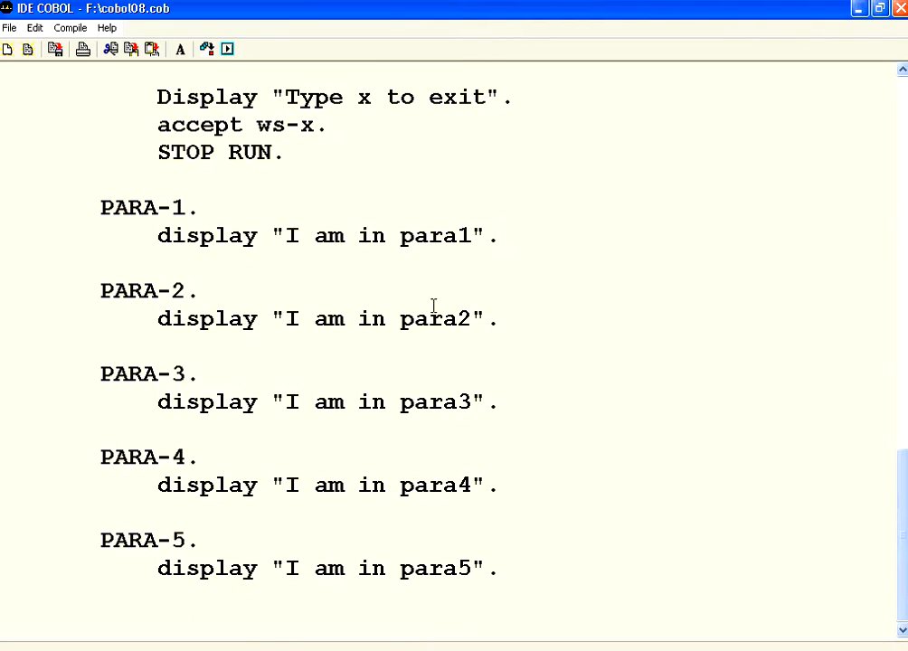
mouse_move(461, 520)
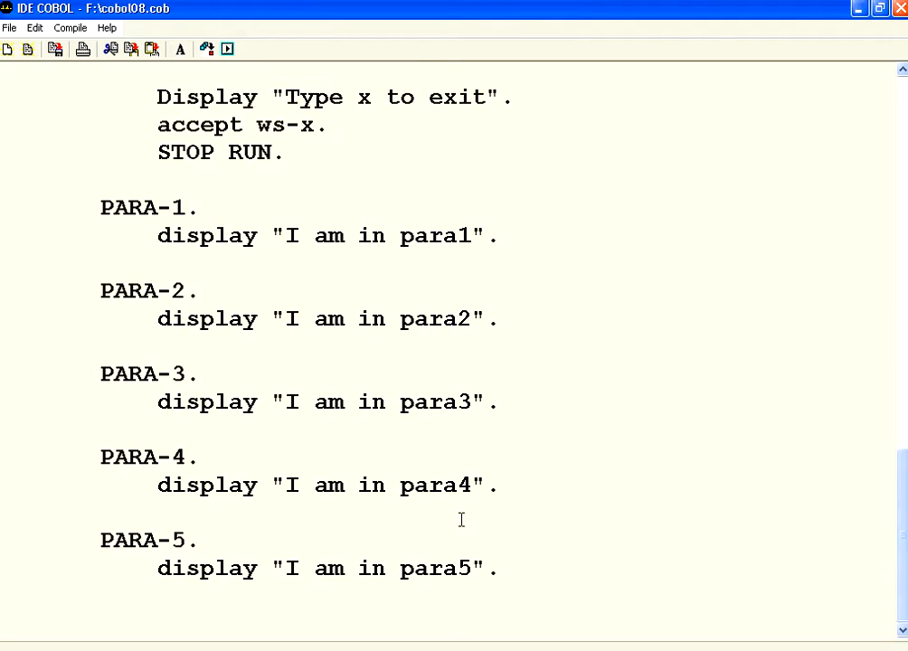
mouse_move(225, 319)
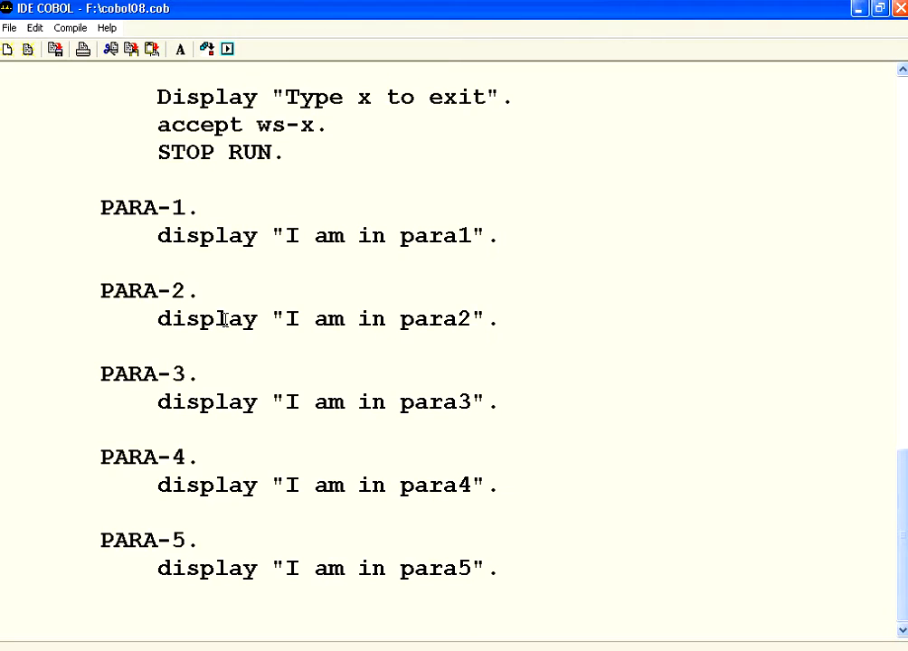
mouse_move(140, 269)
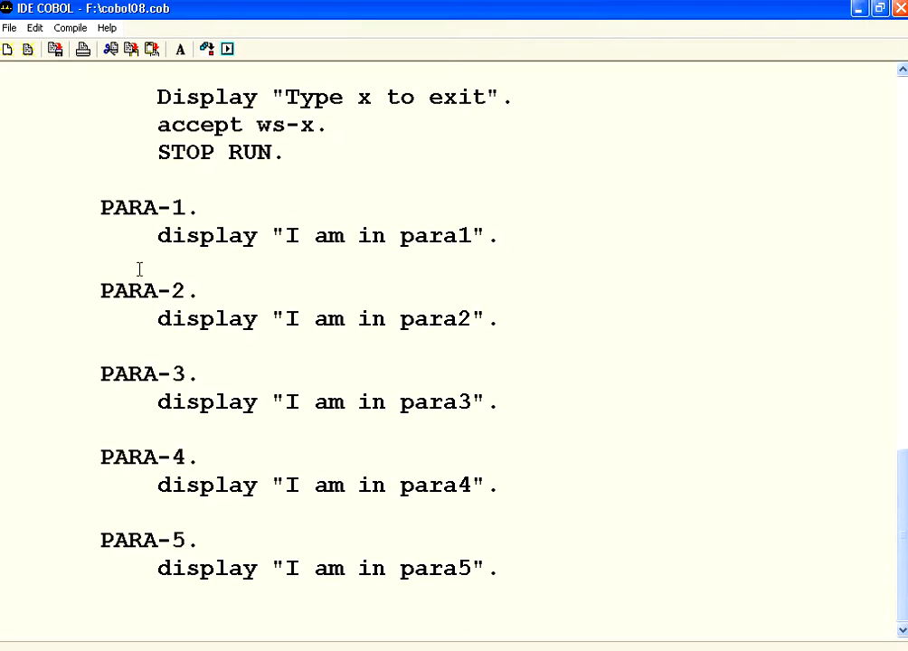
double_click(126, 374)
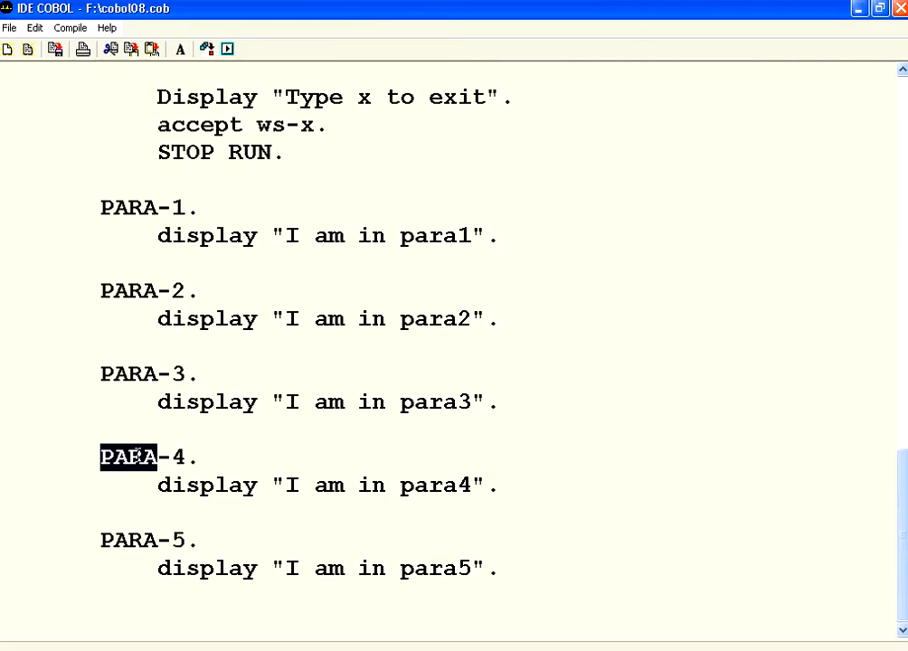
double_click(128, 207)
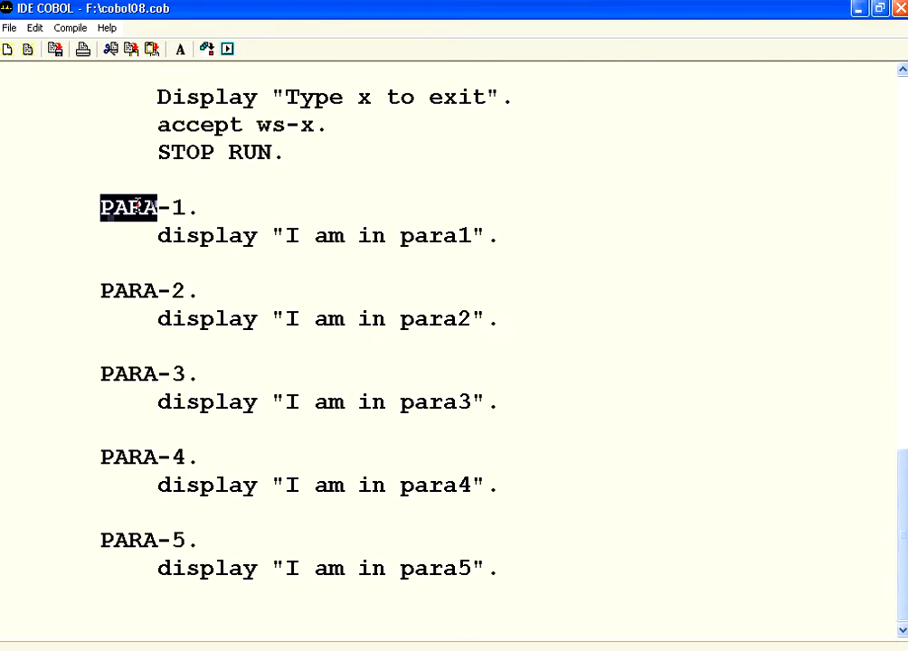
left_click(320, 335)
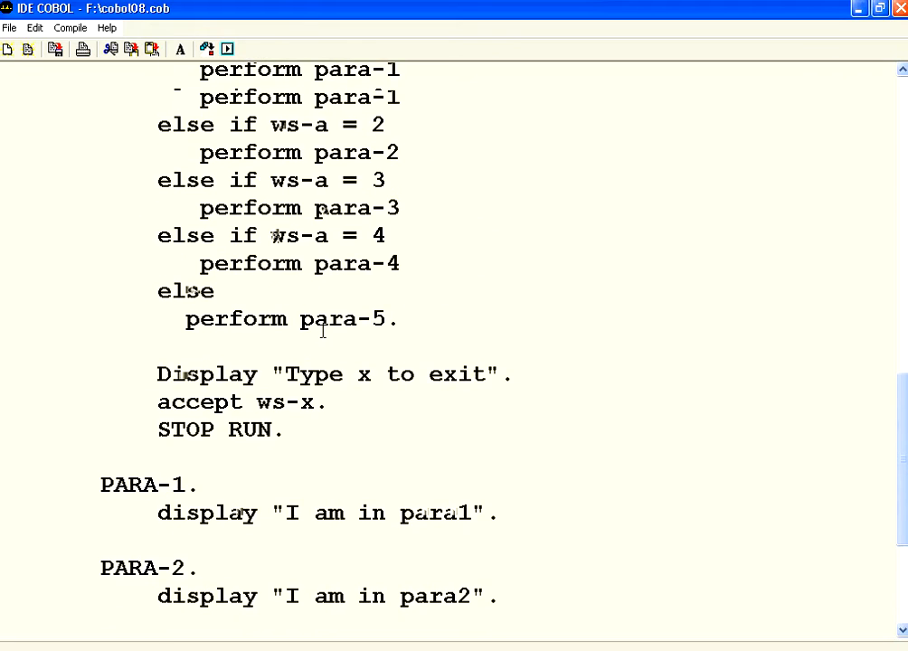
Step: Inspect the ws-a accept, the perform branches and the exit prompt in MAIN-PARA
scroll("up", 3)
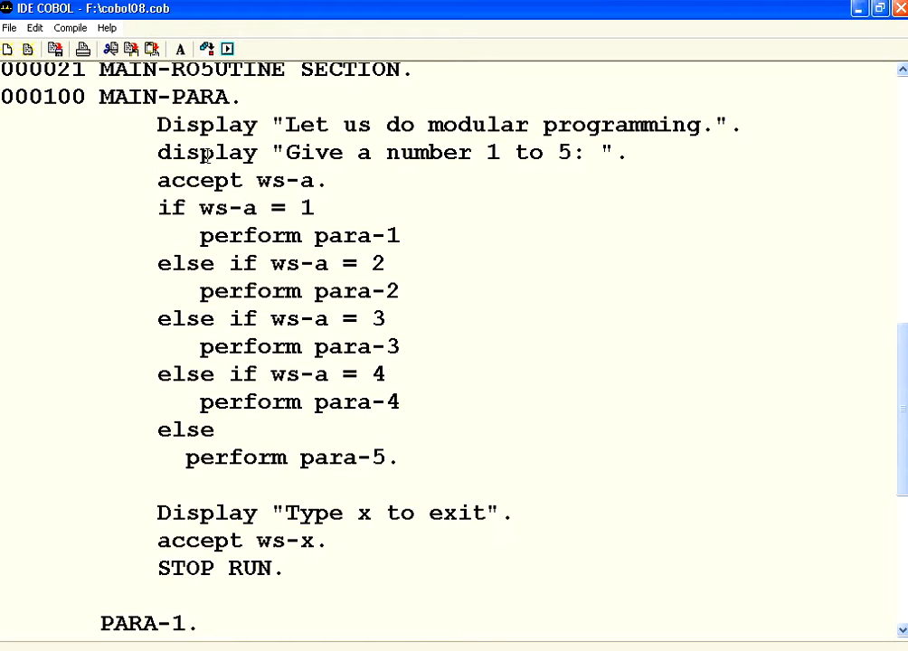
double_click(198, 180)
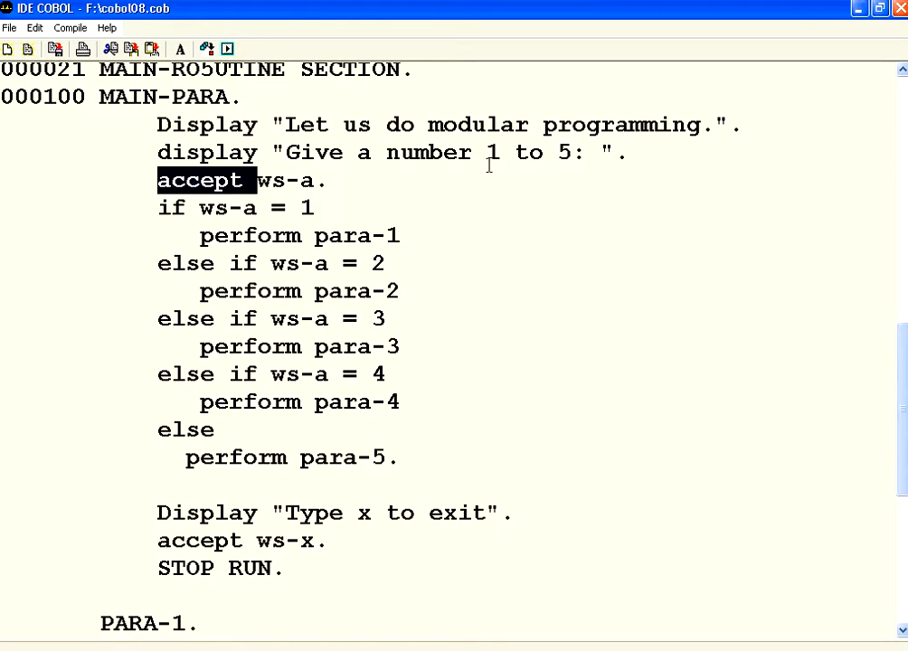
double_click(429, 151)
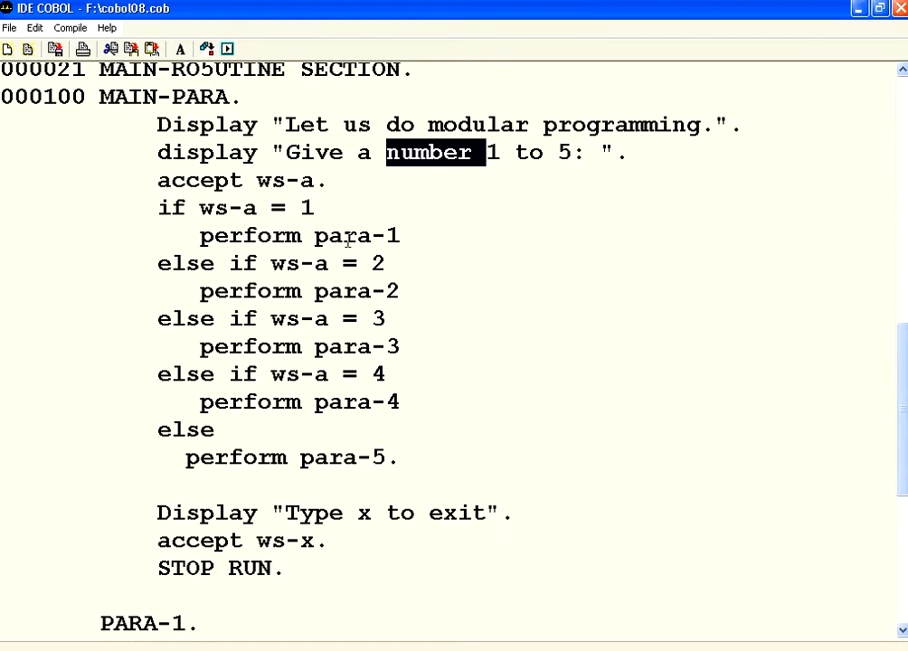
left_click(255, 207)
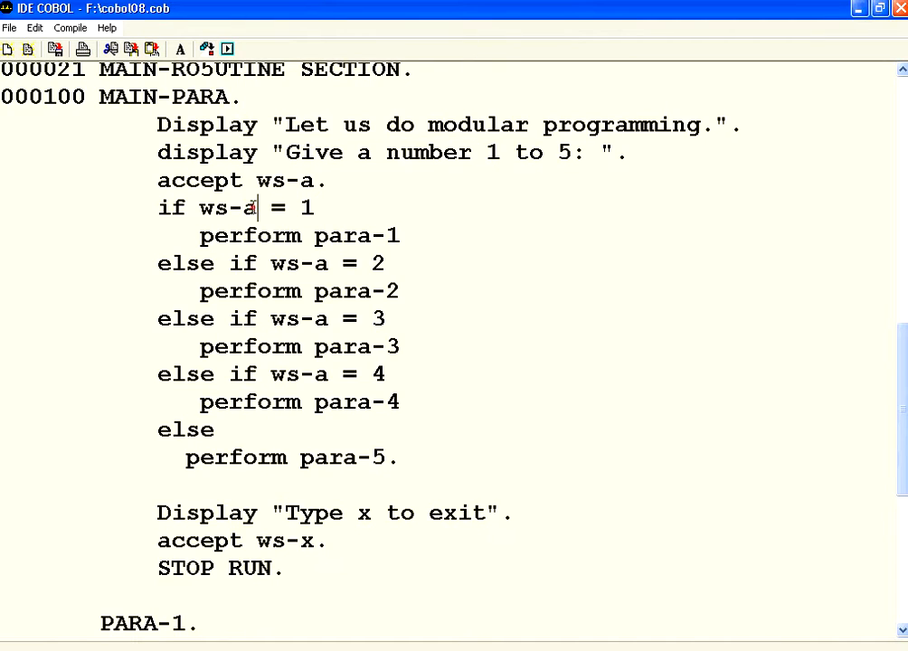
double_click(253, 235)
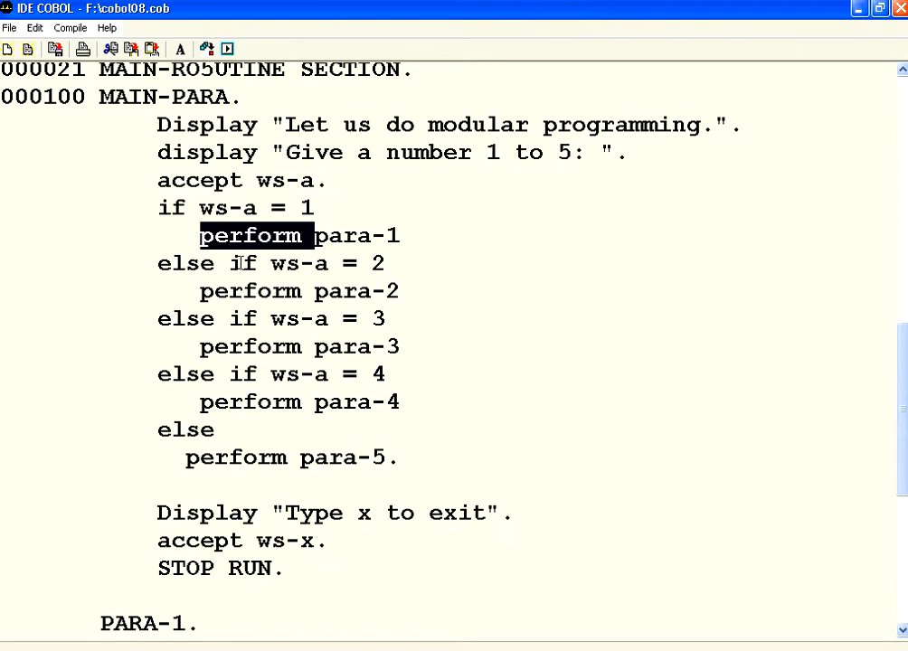
mouse_move(287, 263)
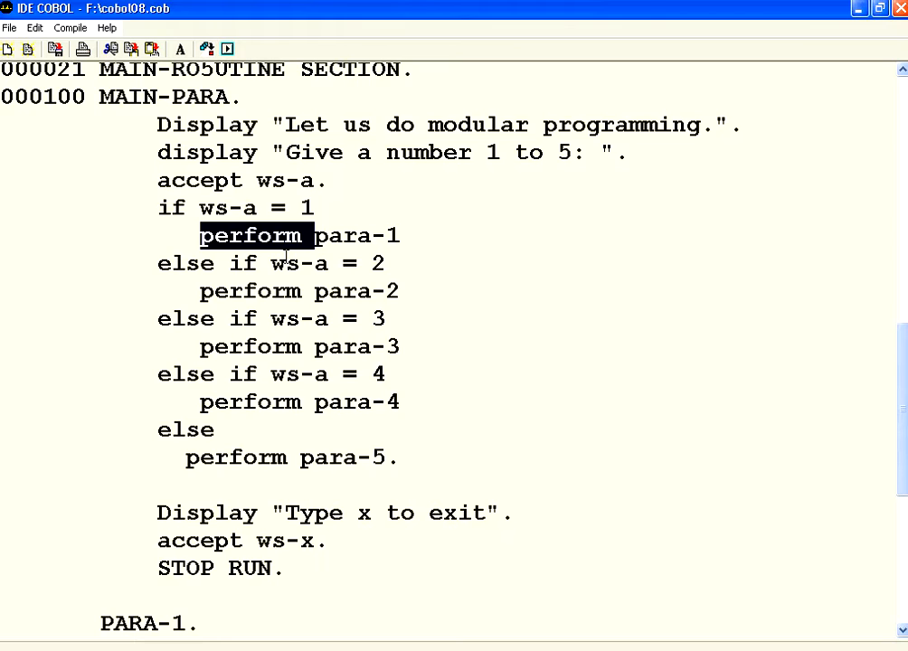
scroll("down", 3)
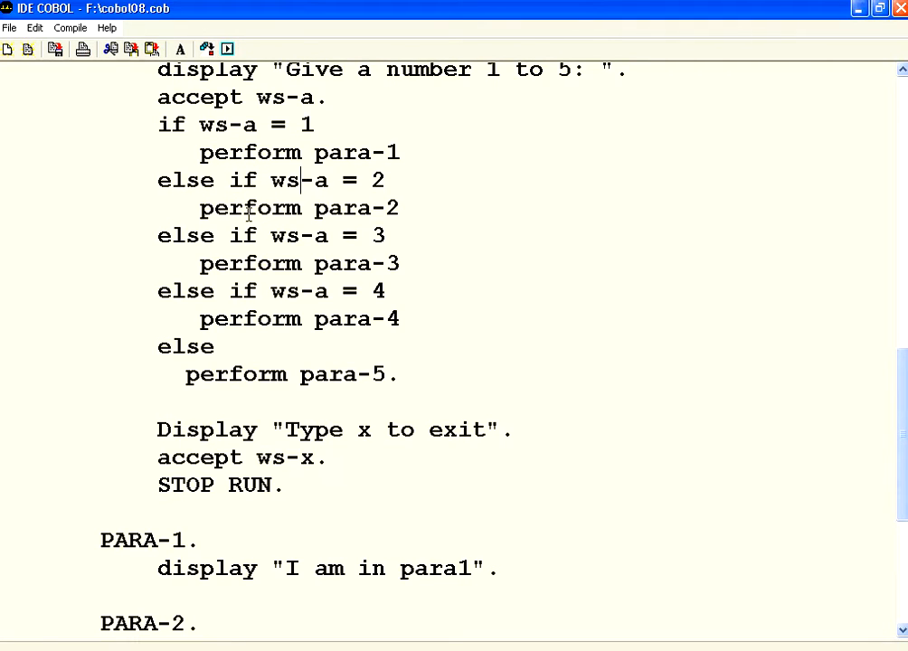
double_click(251, 263)
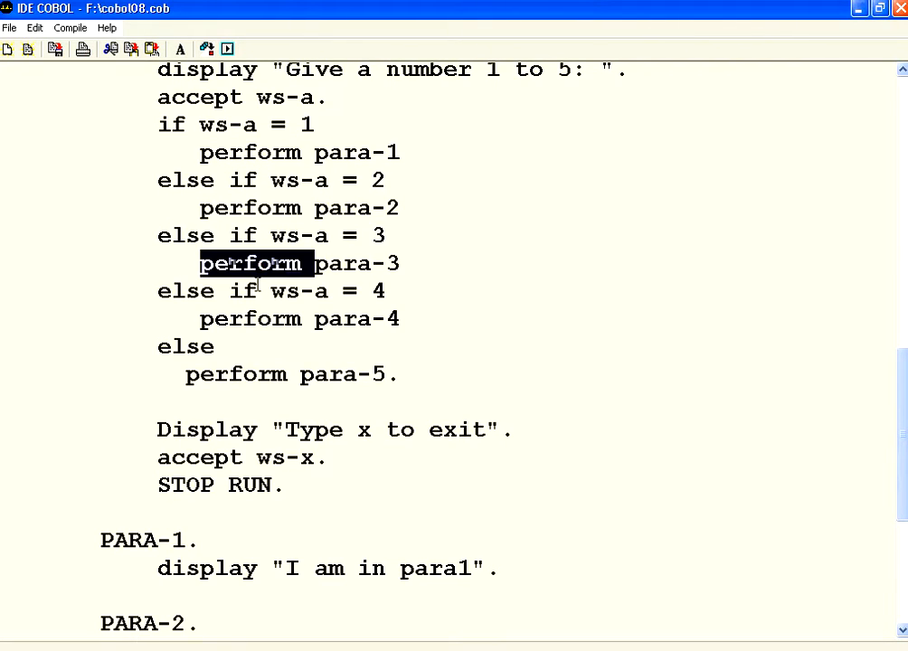
mouse_move(275, 355)
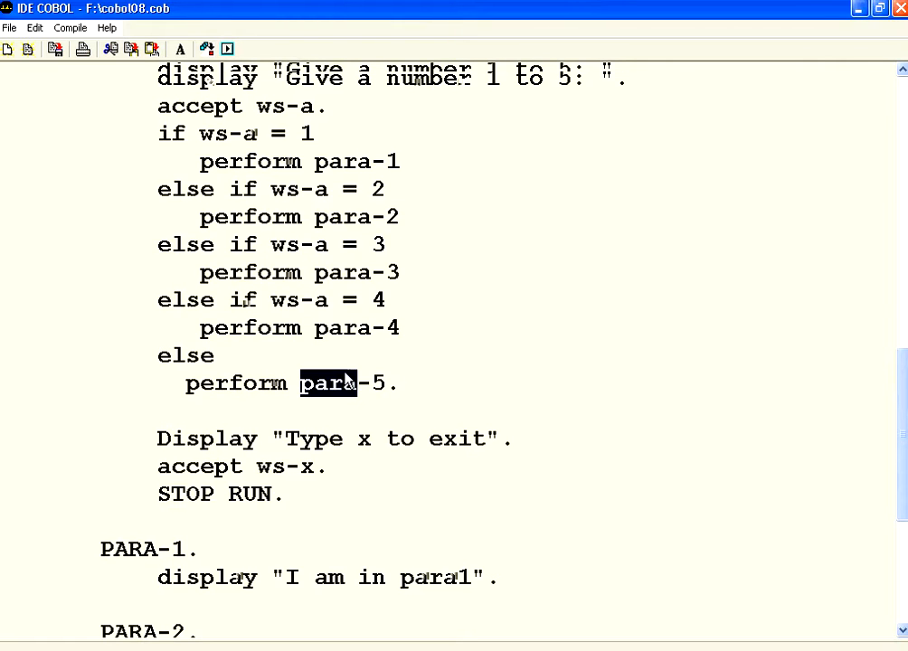
scroll("up", 3)
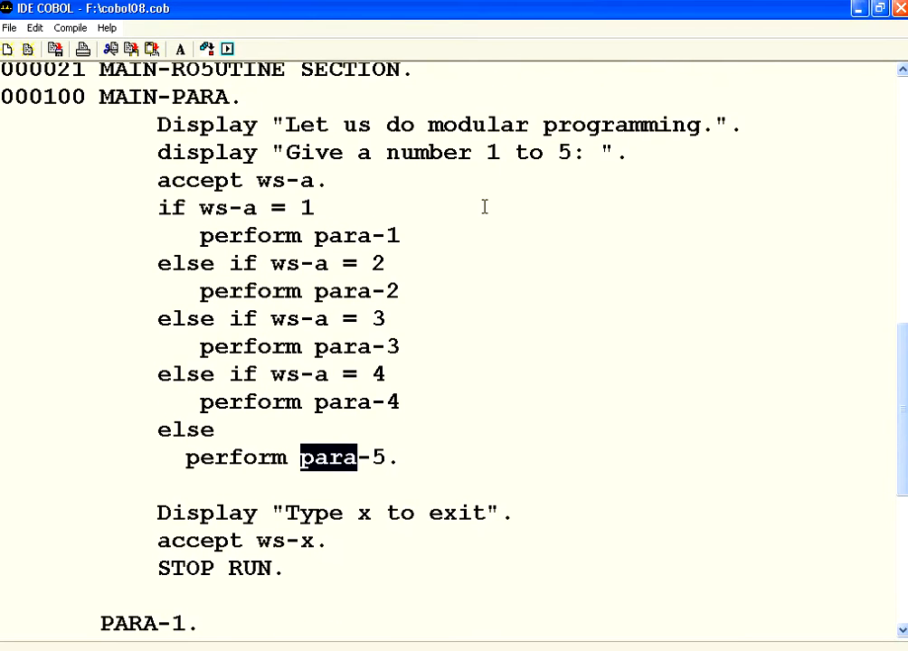
mouse_move(225, 215)
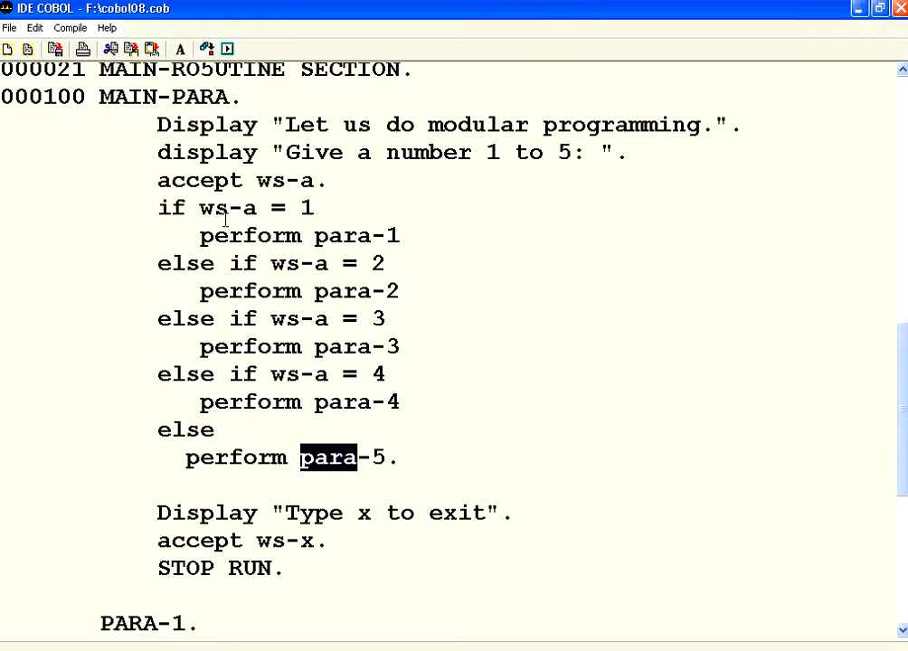
left_click_drag(156, 125, 303, 457)
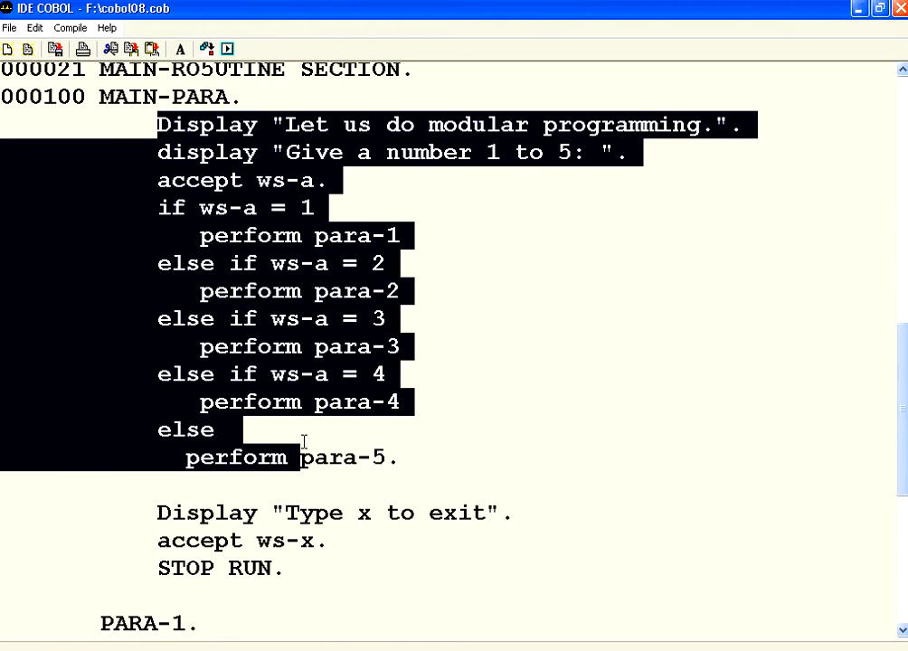
scroll("down", 3)
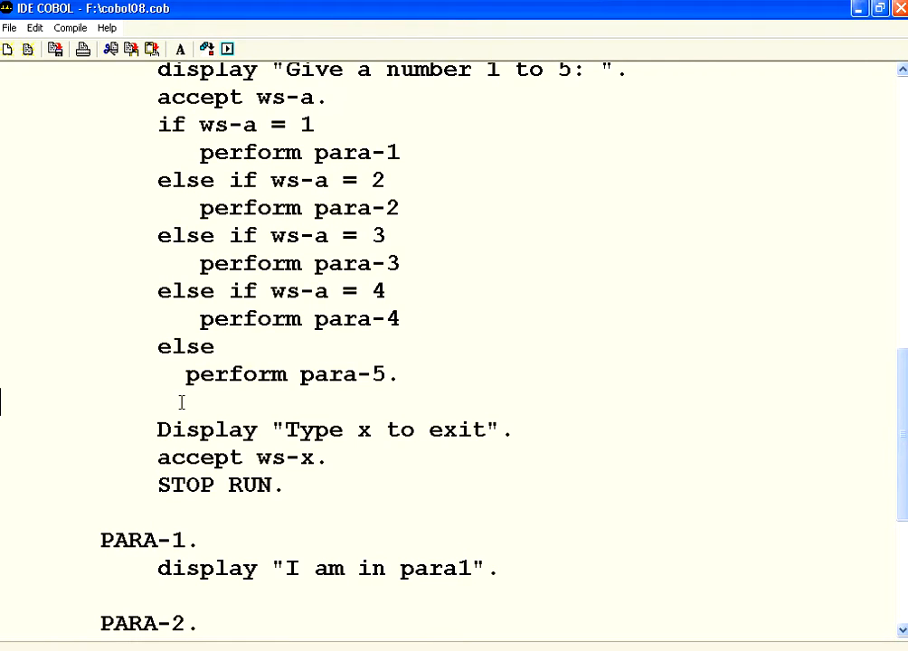
mouse_move(226, 416)
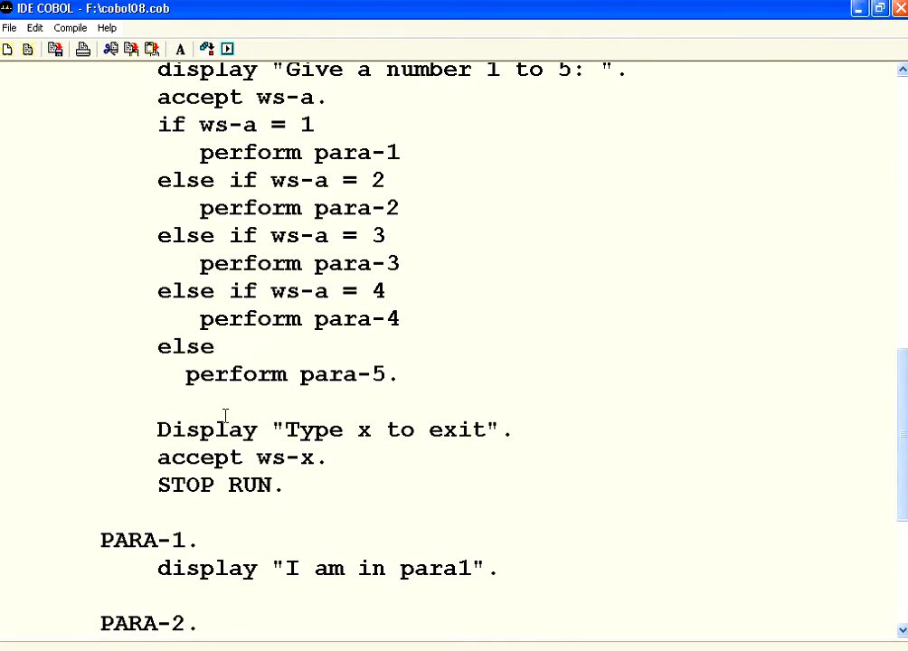
double_click(208, 430)
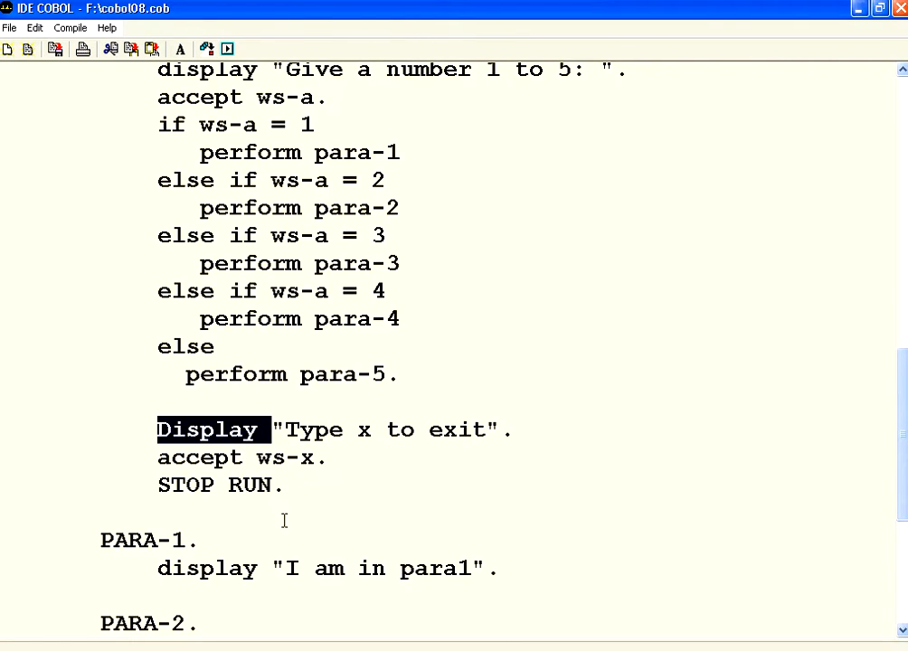
mouse_move(389, 104)
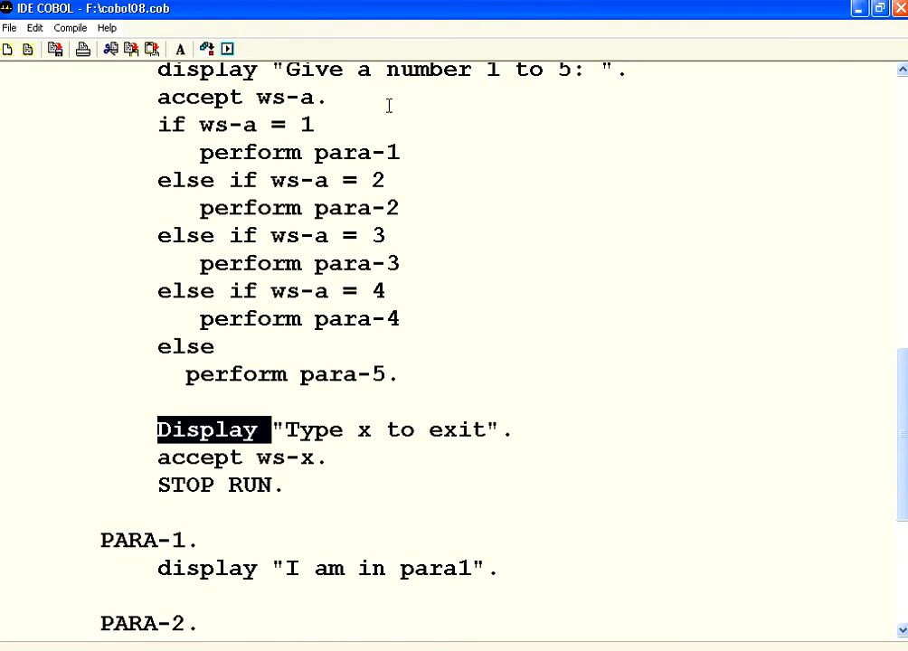
double_click(256, 124)
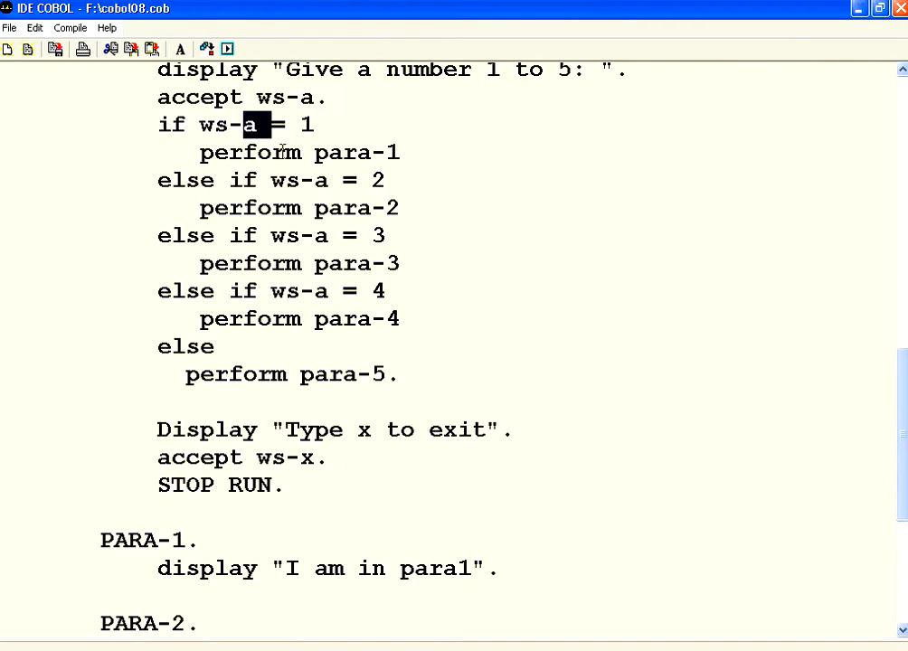
left_click(355, 263)
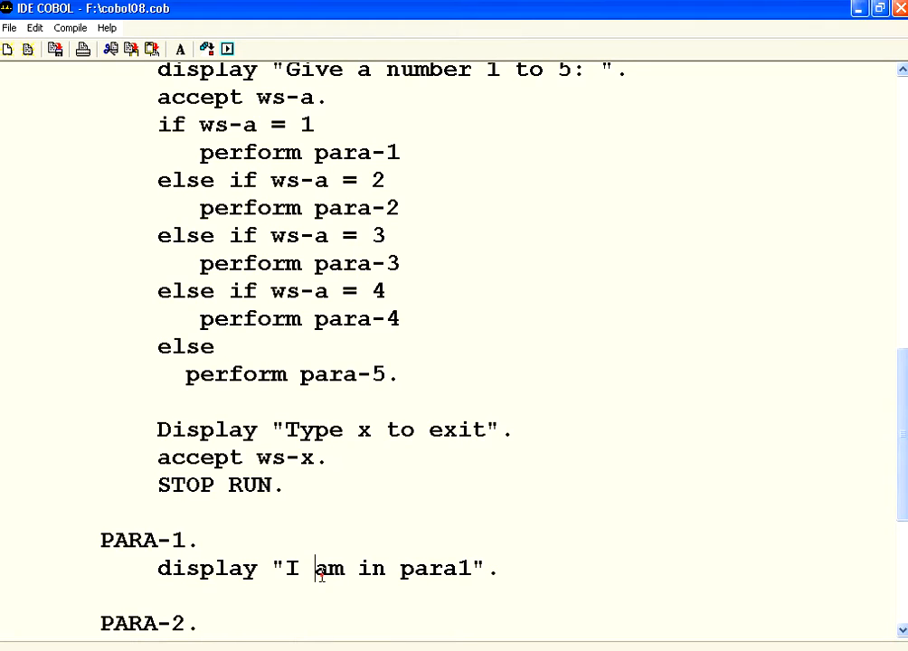
double_click(320, 430)
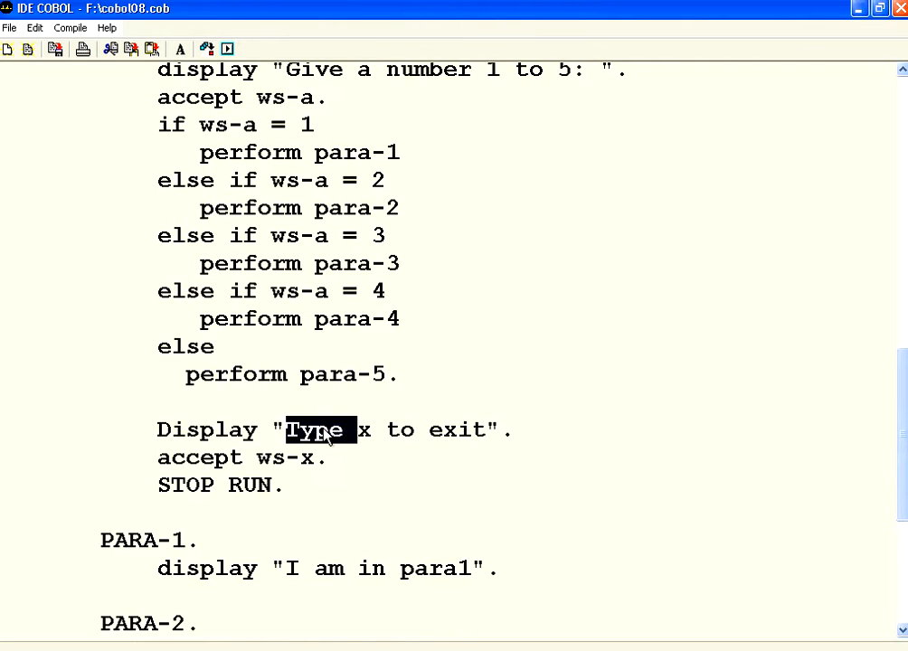
scroll("up", 3)
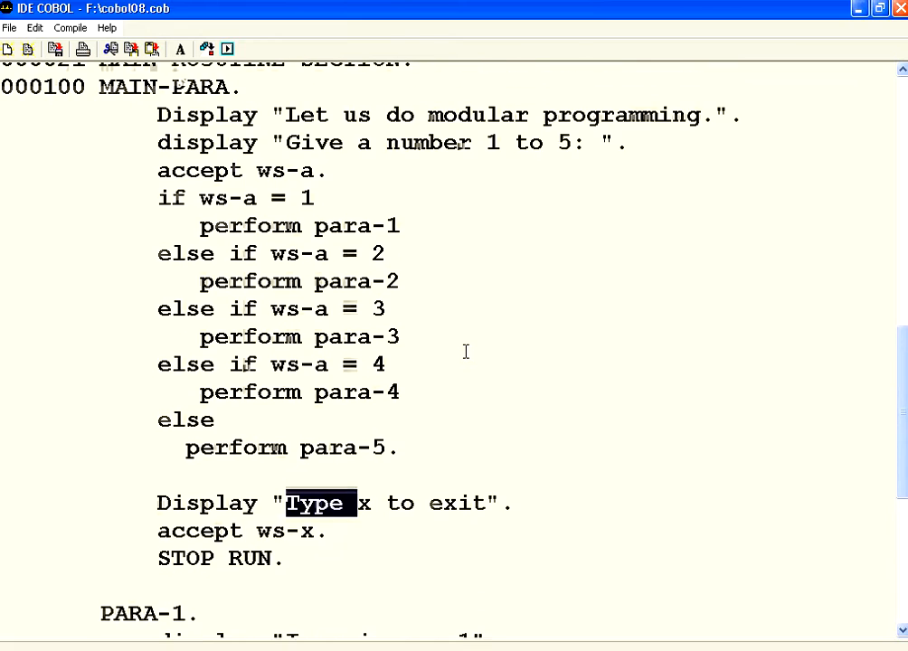
scroll("up", 3)
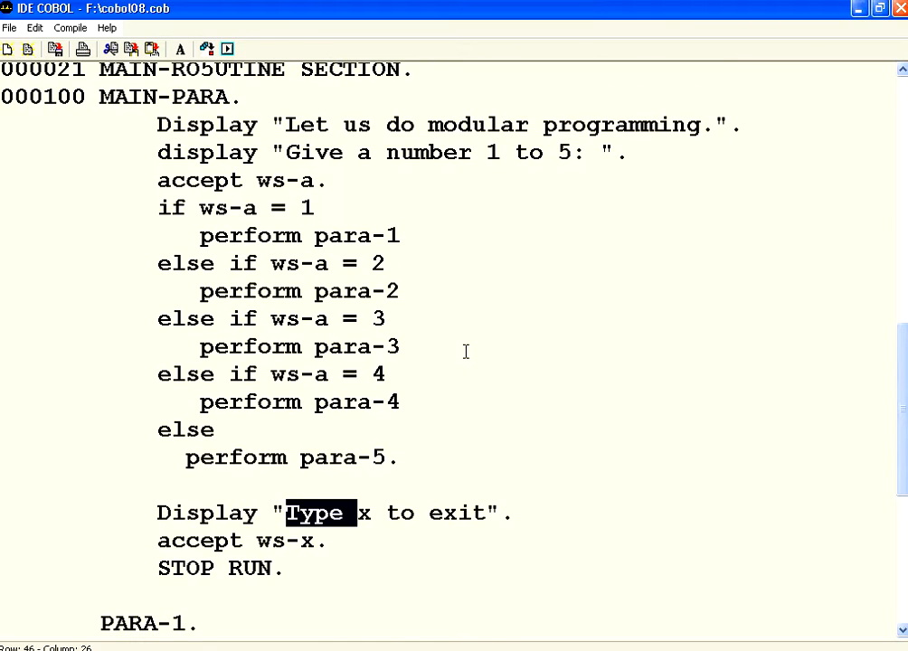
mouse_move(319, 300)
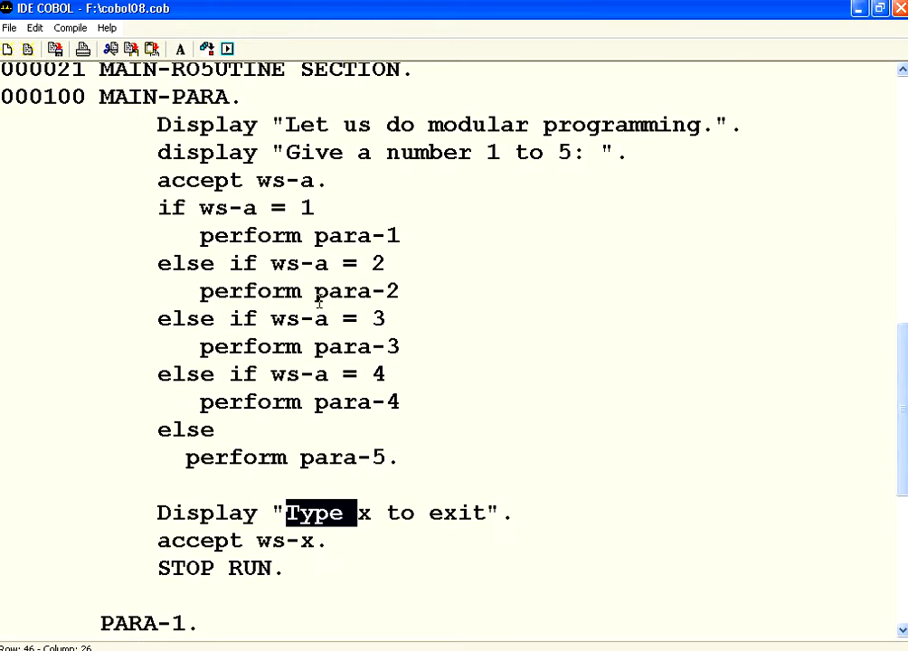
scroll("down", 3)
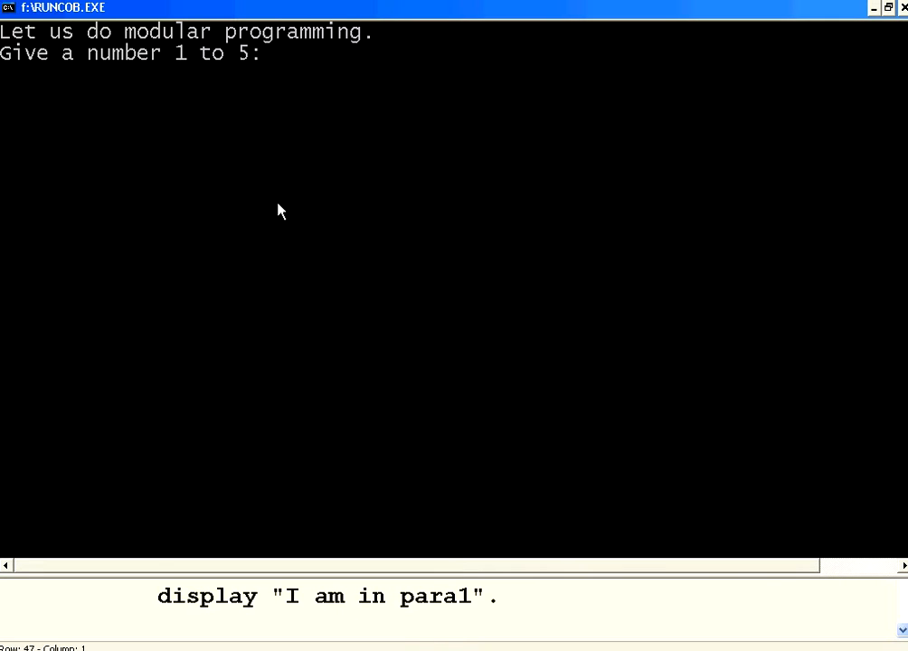
Step: Enter 2 in the RUNCOB console to get 'I am in para2', then exit with X
type("2")
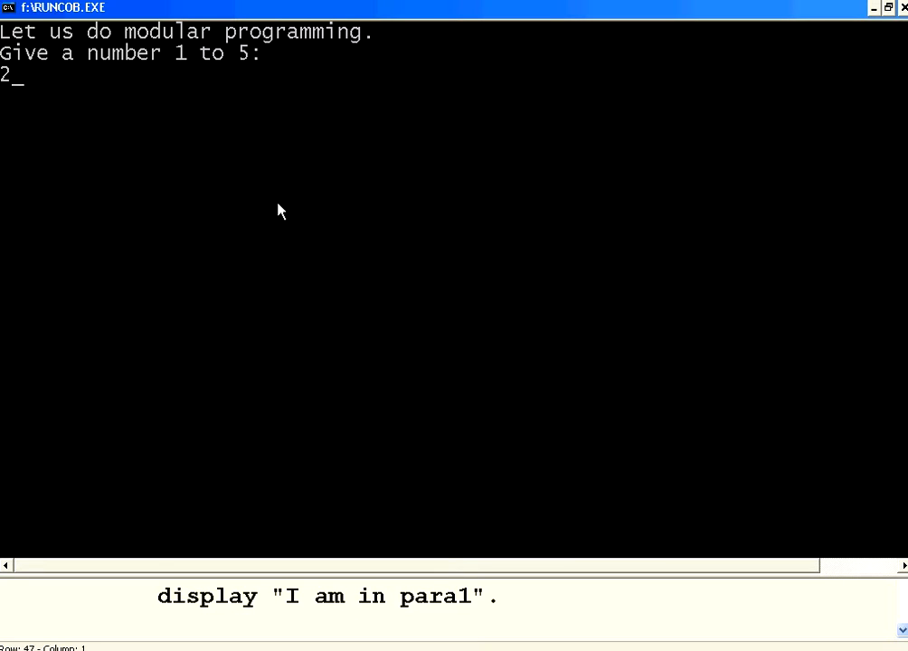
key("Return")
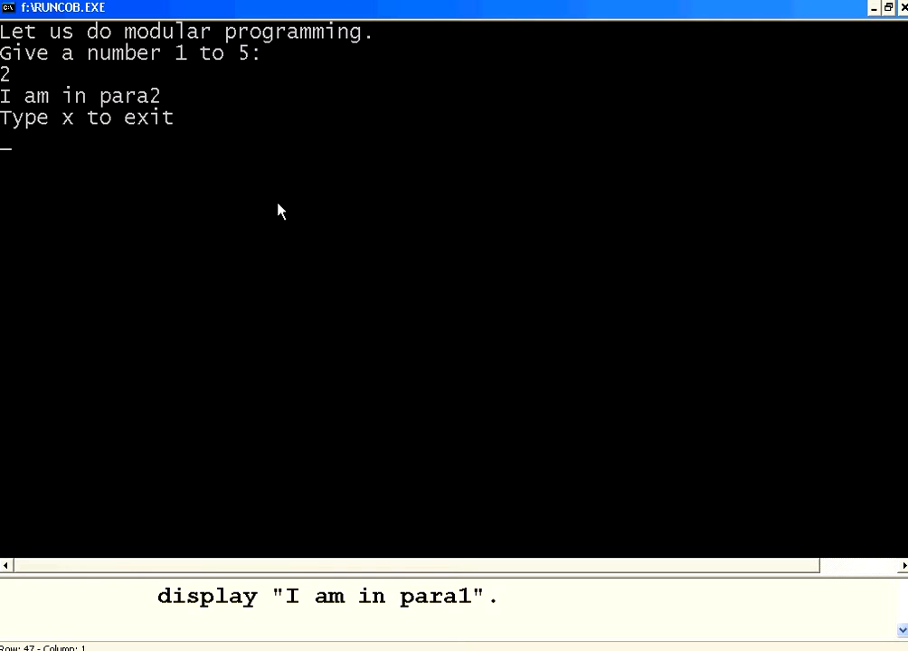
mouse_move(20, 114)
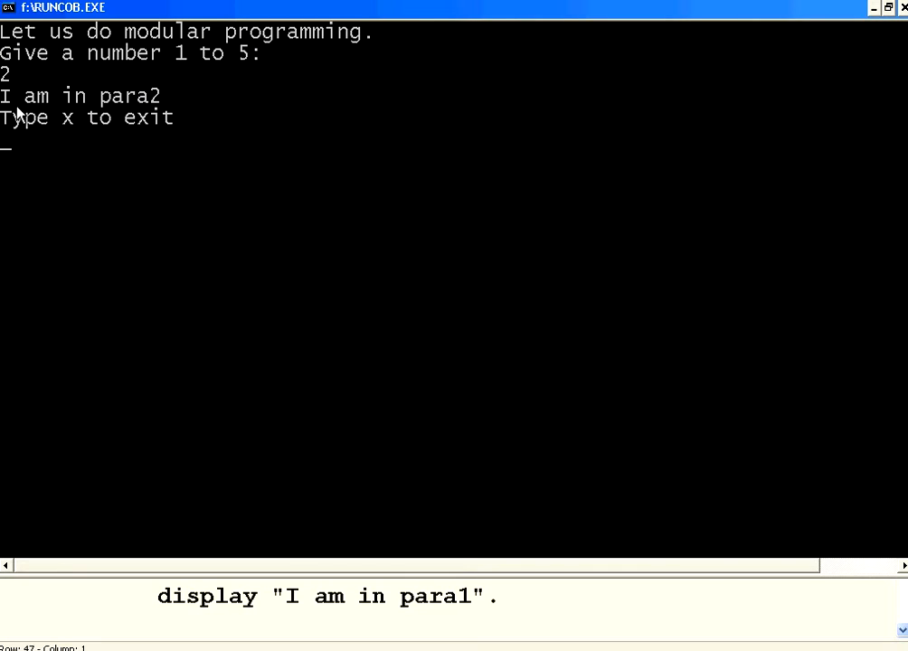
mouse_move(241, 103)
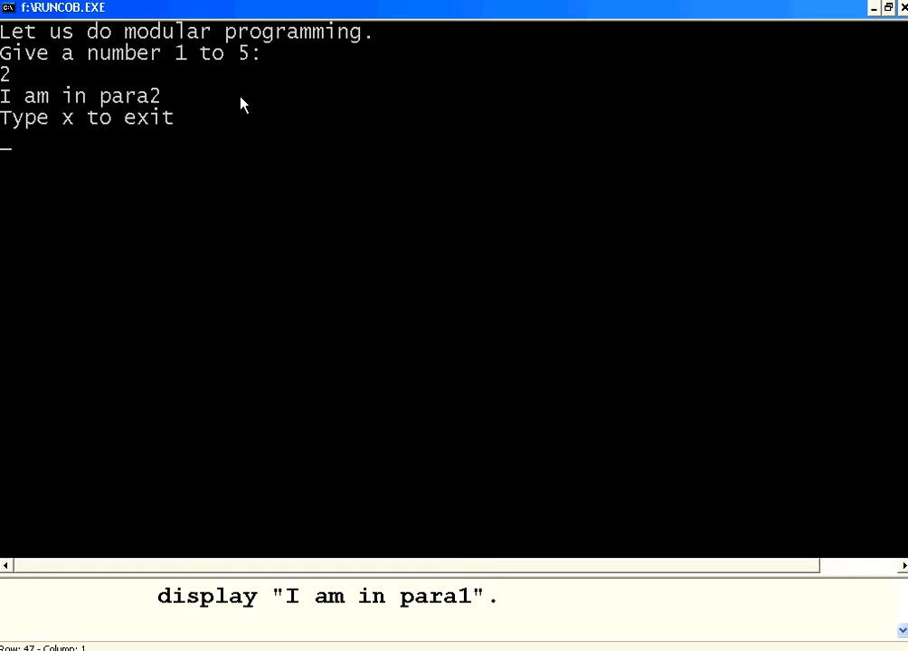
type("X")
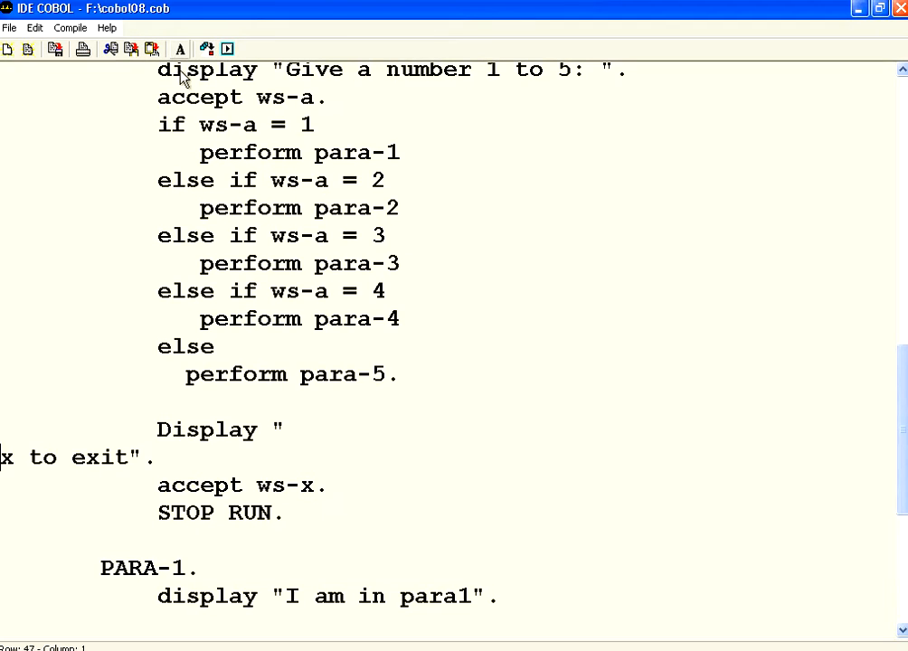
Step: Mark 'perform' and rerun the program with input 4, getting 'I am in para4'
double_click(249, 152)
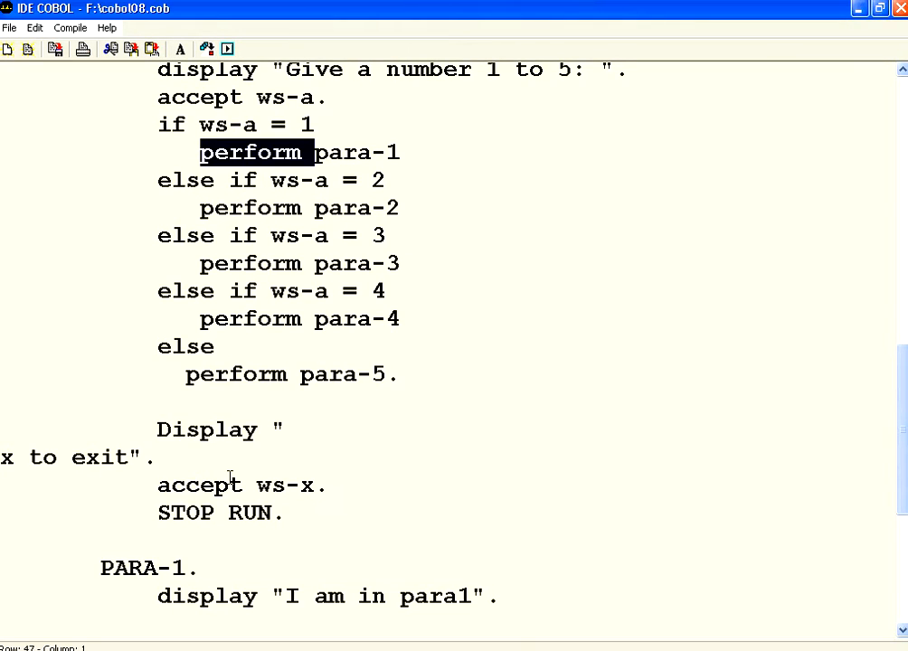
mouse_move(249, 462)
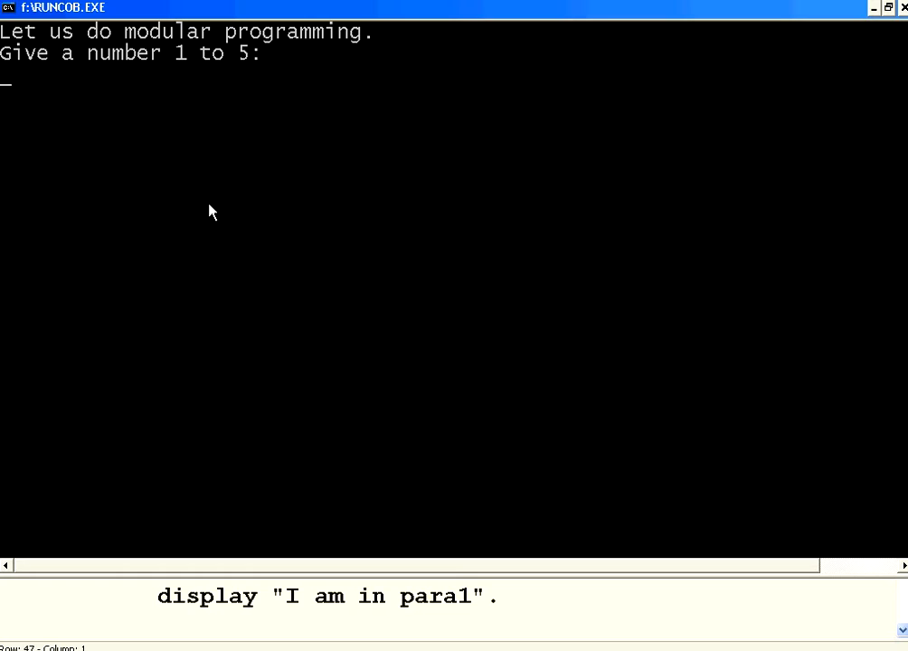
type("4")
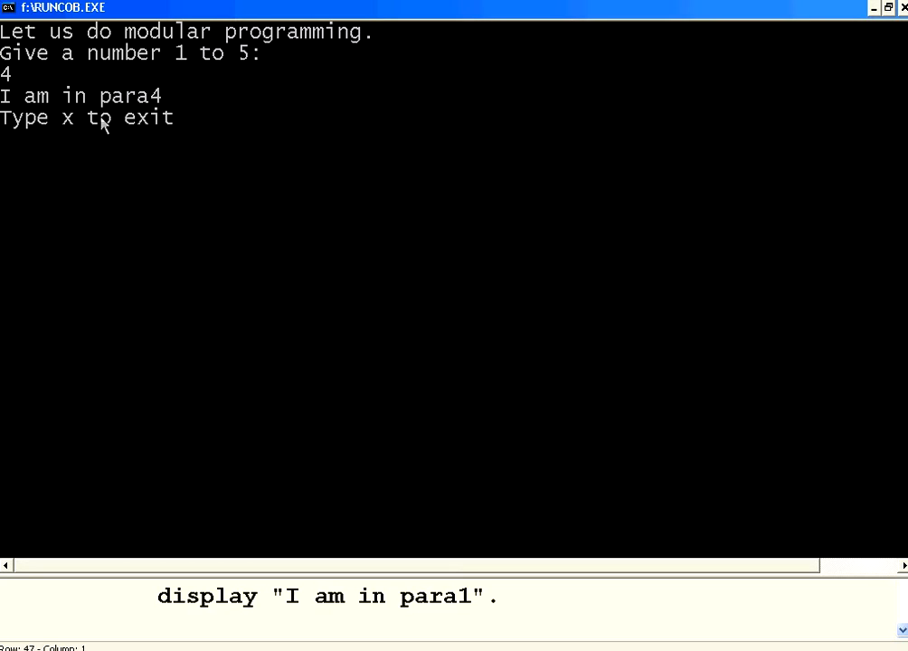
mouse_move(151, 111)
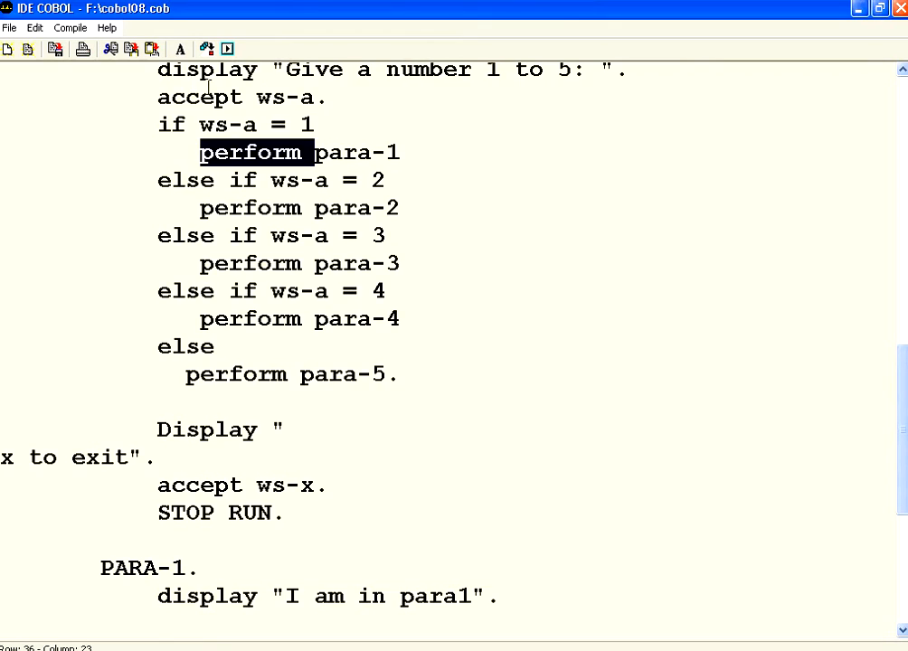
Step: Scroll through PARA-1 to PARA-5, then back to the para-1 perform and value-2 condition
scroll("down", 3)
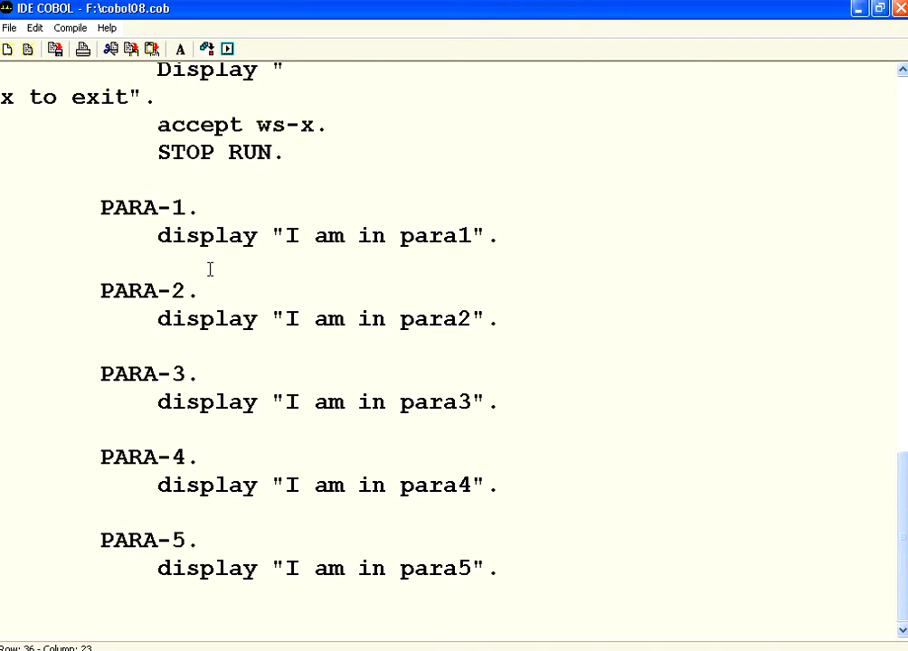
scroll("up", 3)
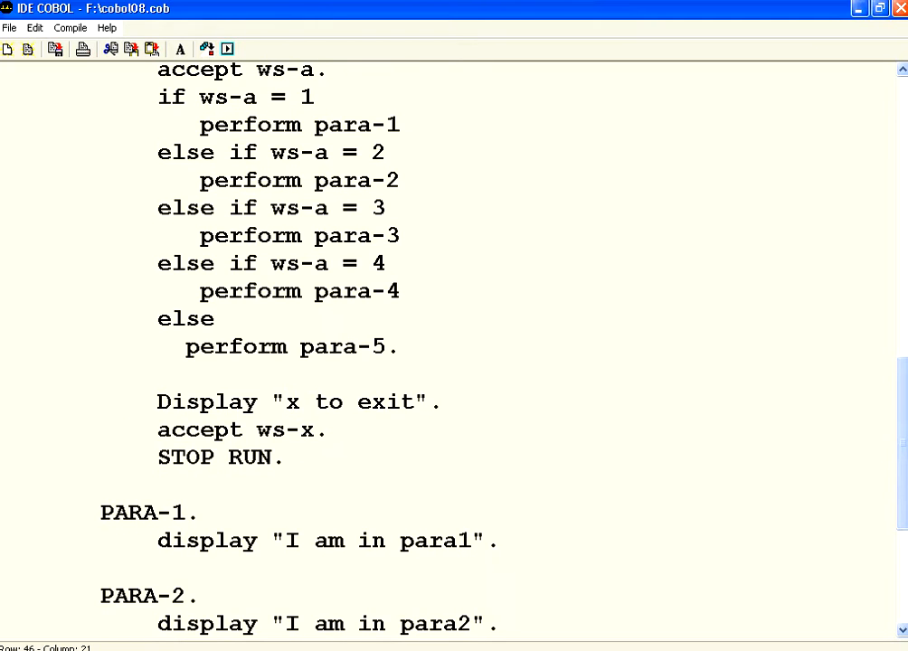
scroll("up", 3)
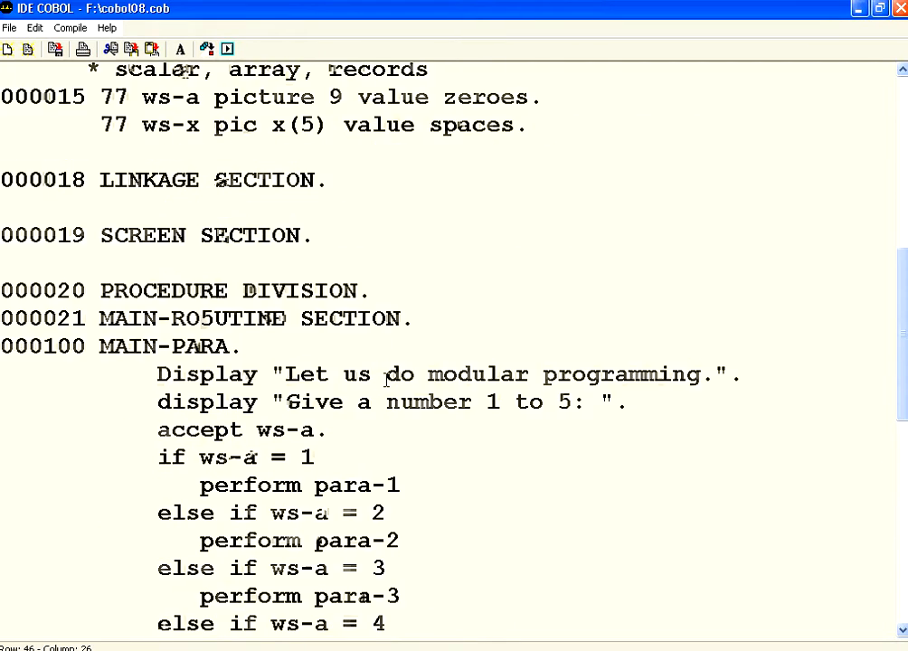
scroll("down", 3)
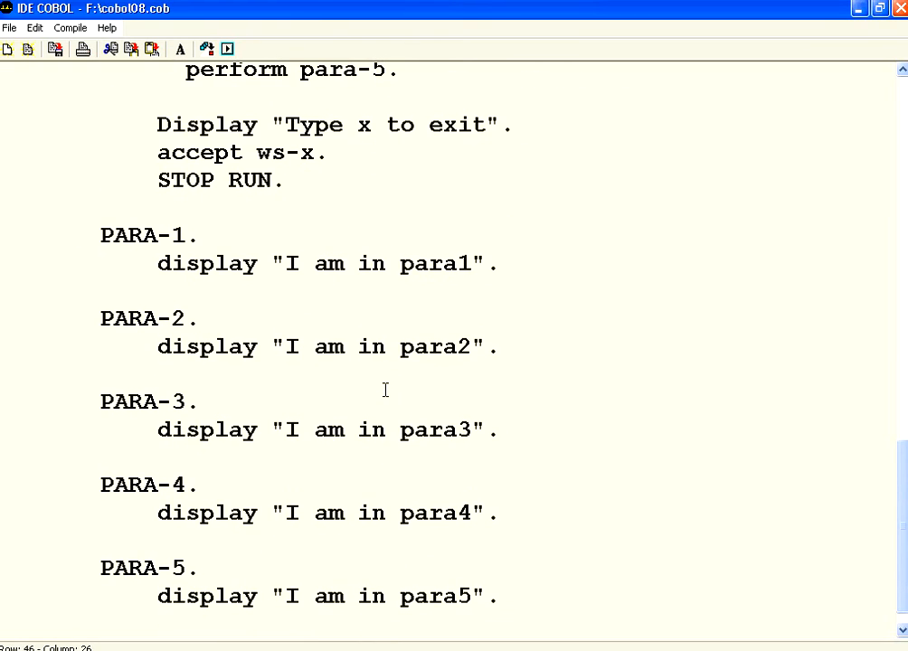
scroll("up", 3)
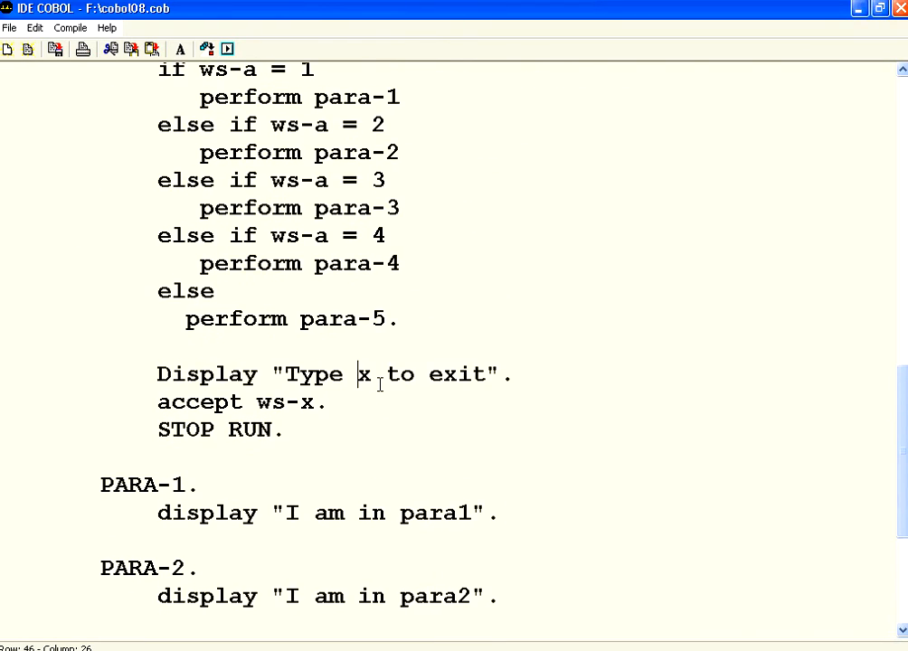
scroll("up", 3)
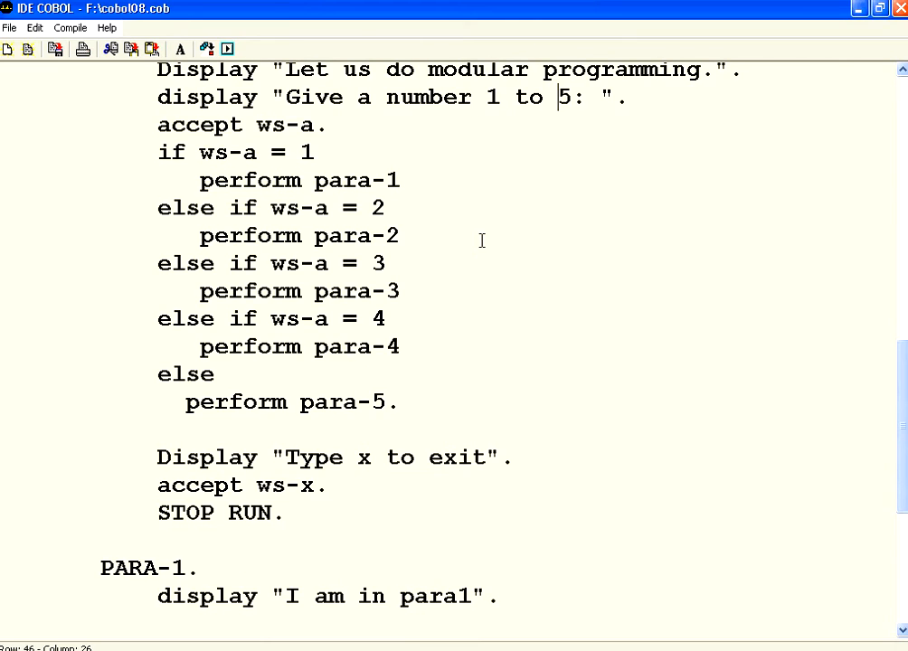
mouse_move(422, 182)
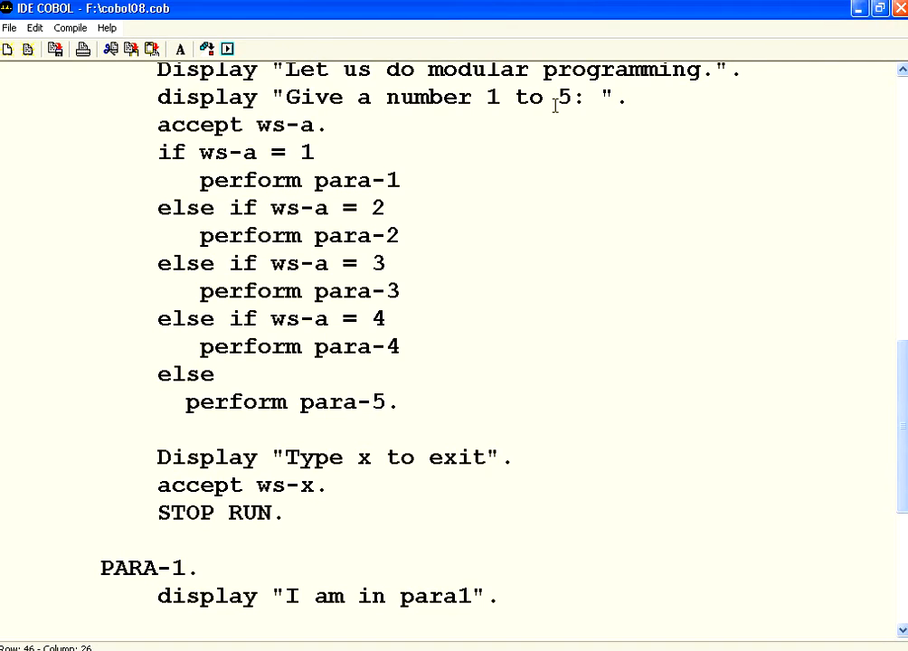
mouse_move(330, 180)
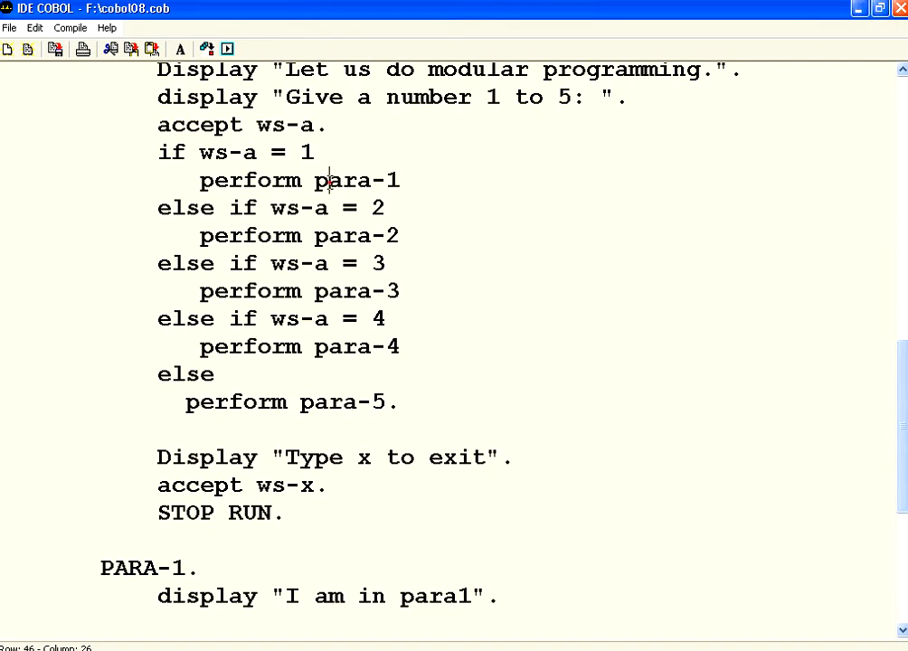
left_click(400, 180)
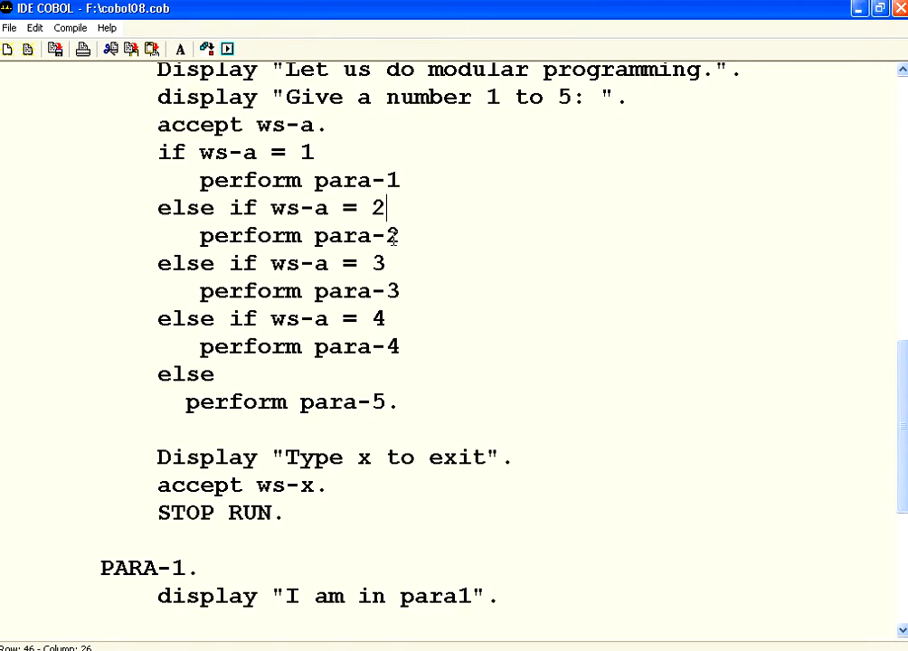
double_click(252, 235)
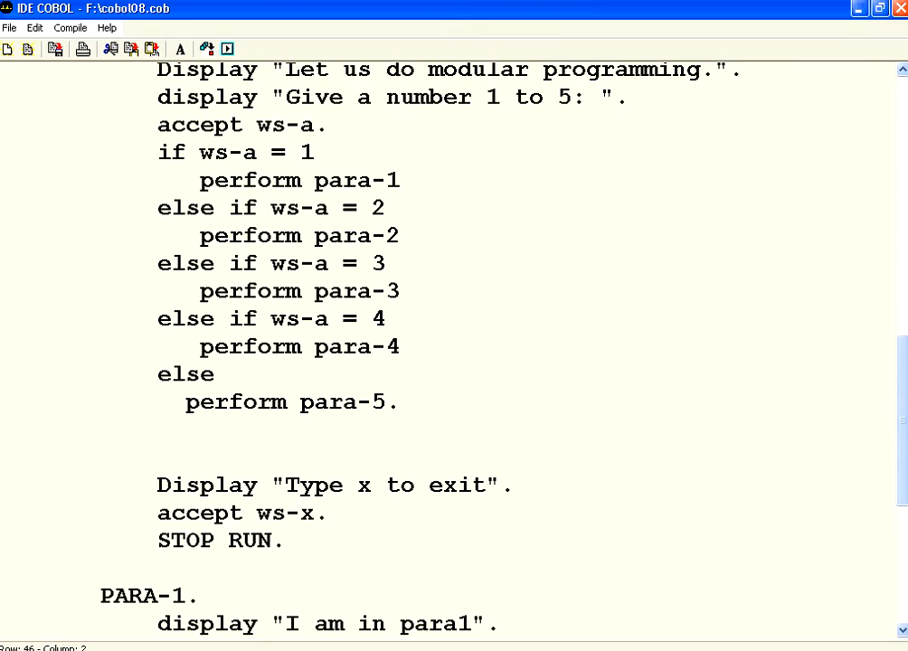
Step: Type 'perform loop-para ws-a times.' after the para-5 branch, adding a blank line
type("perform")
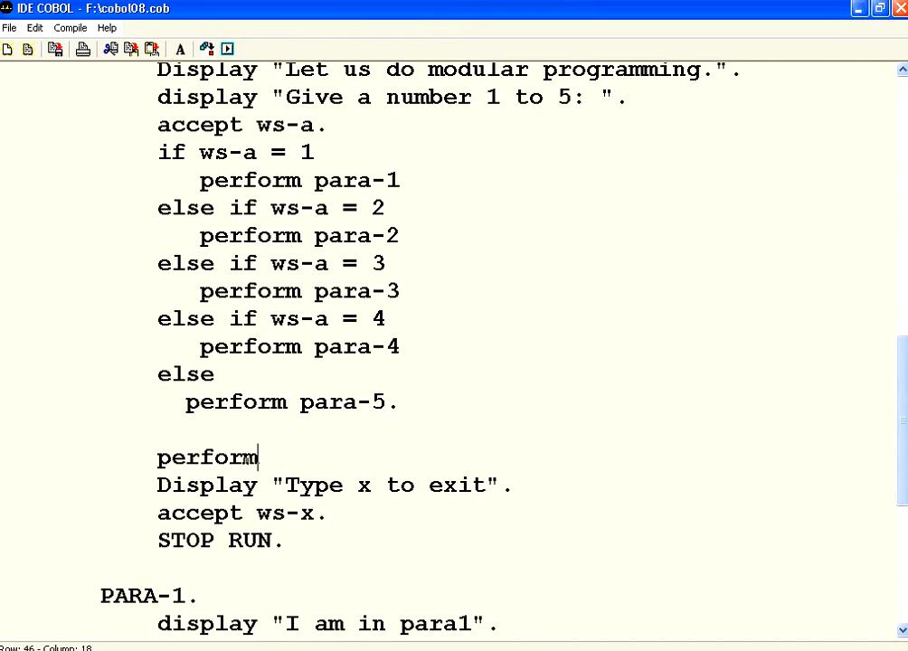
type("loop-")
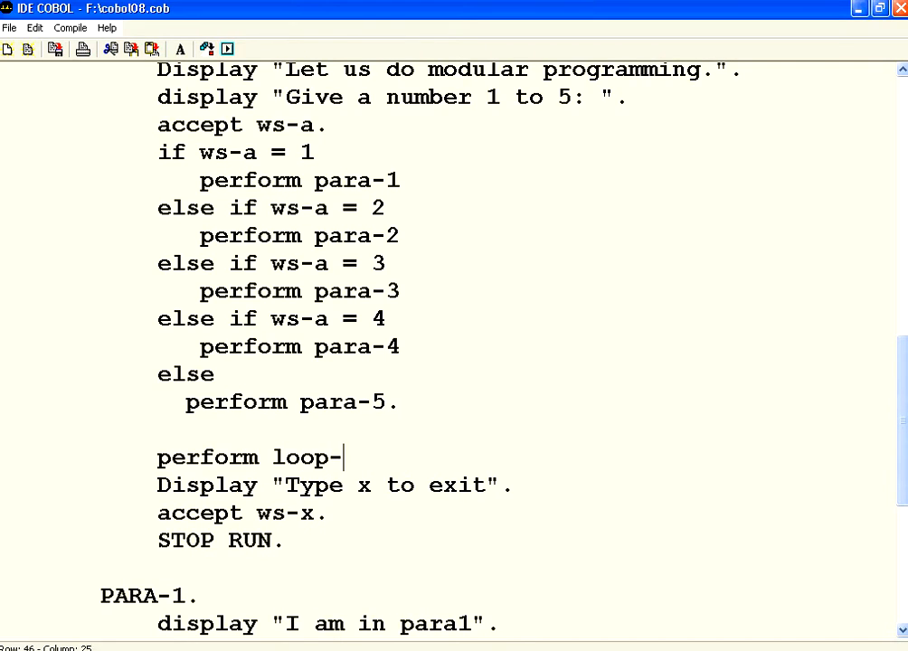
type("para w")
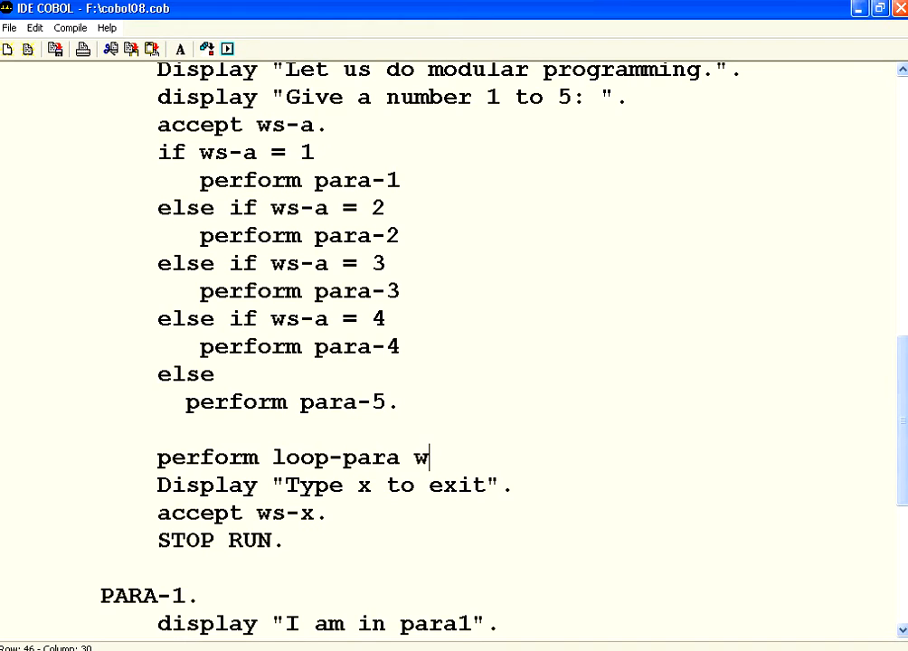
type("s-a times.")
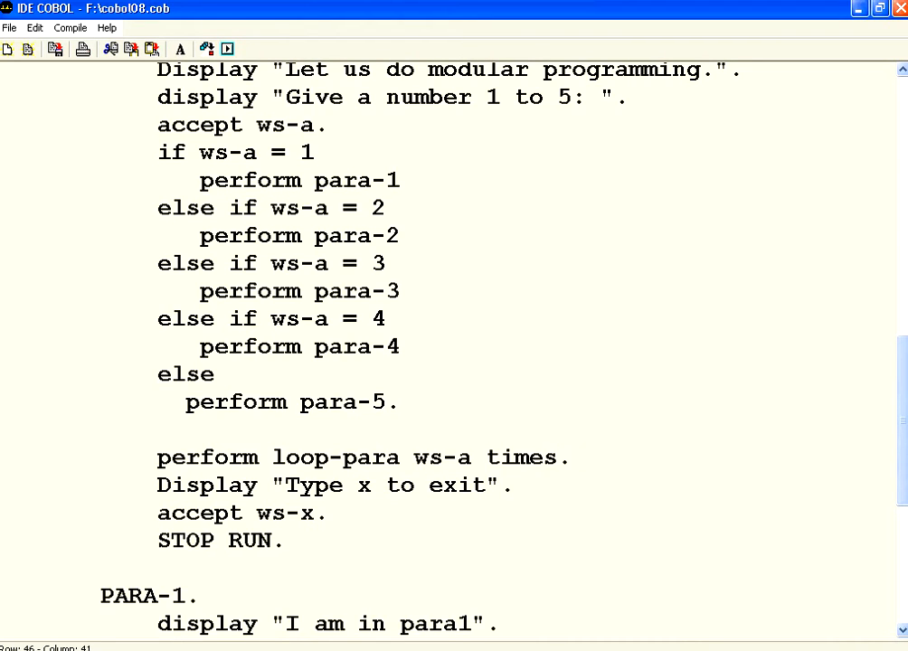
key("Return")
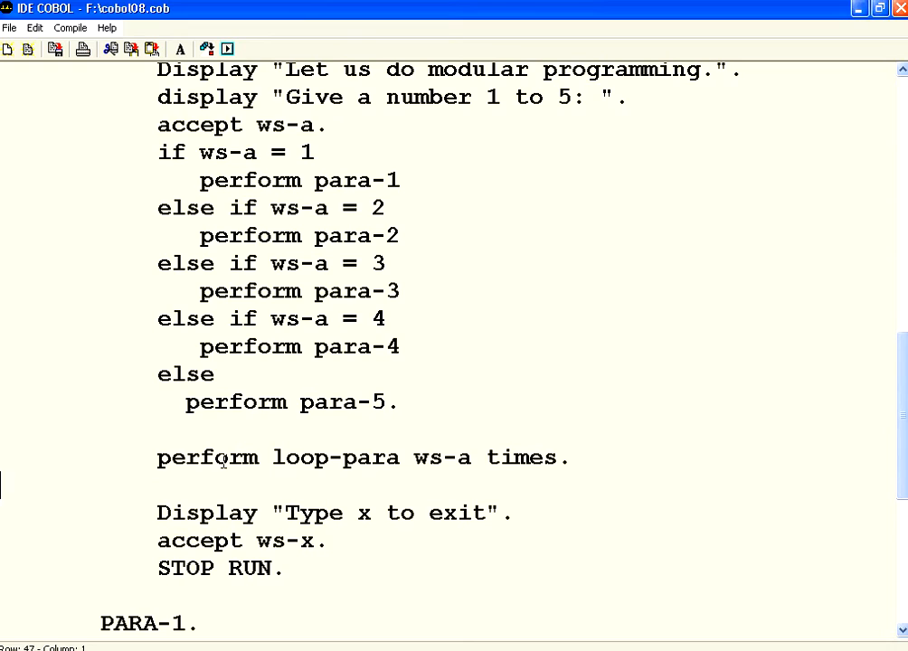
Step: Highlight perform, loop-para, ws-a and times in the new statement
double_click(208, 456)
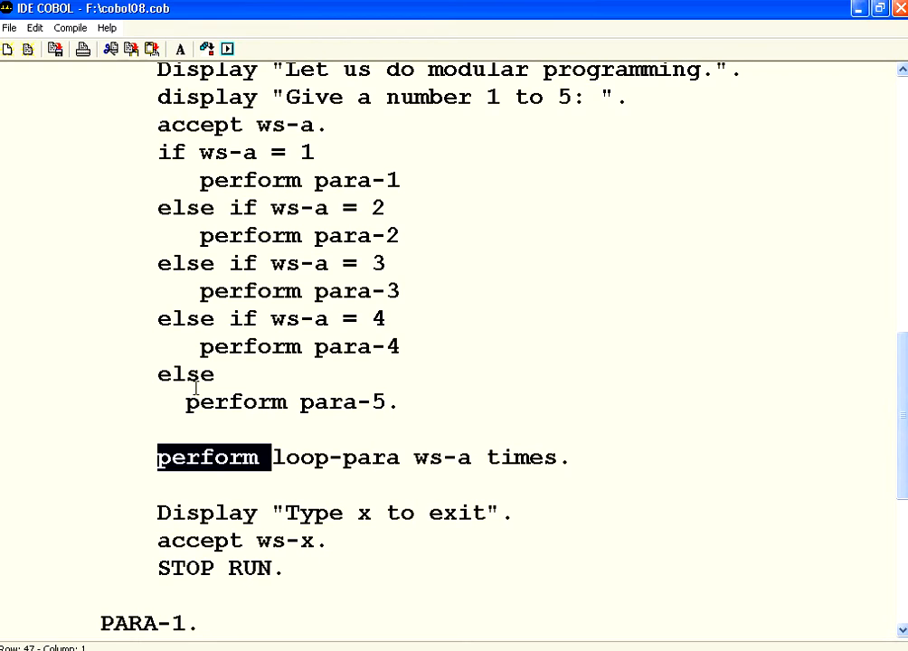
mouse_move(279, 375)
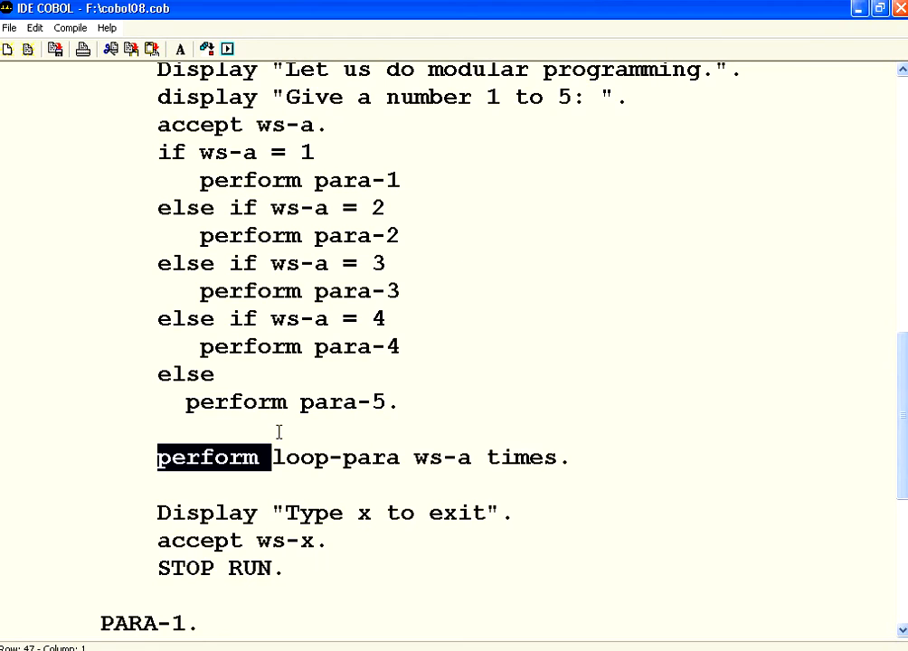
double_click(299, 457)
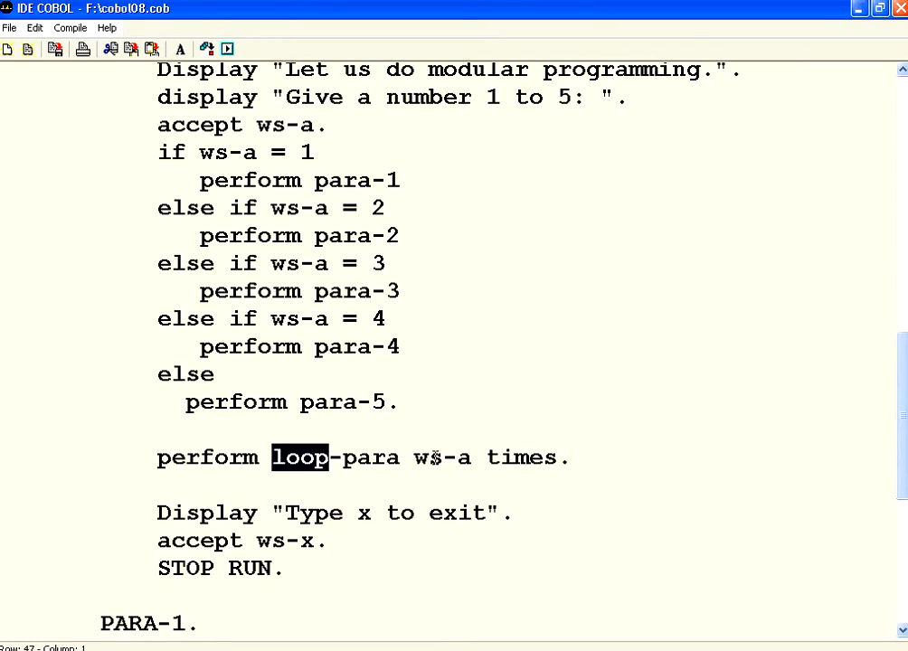
double_click(441, 457)
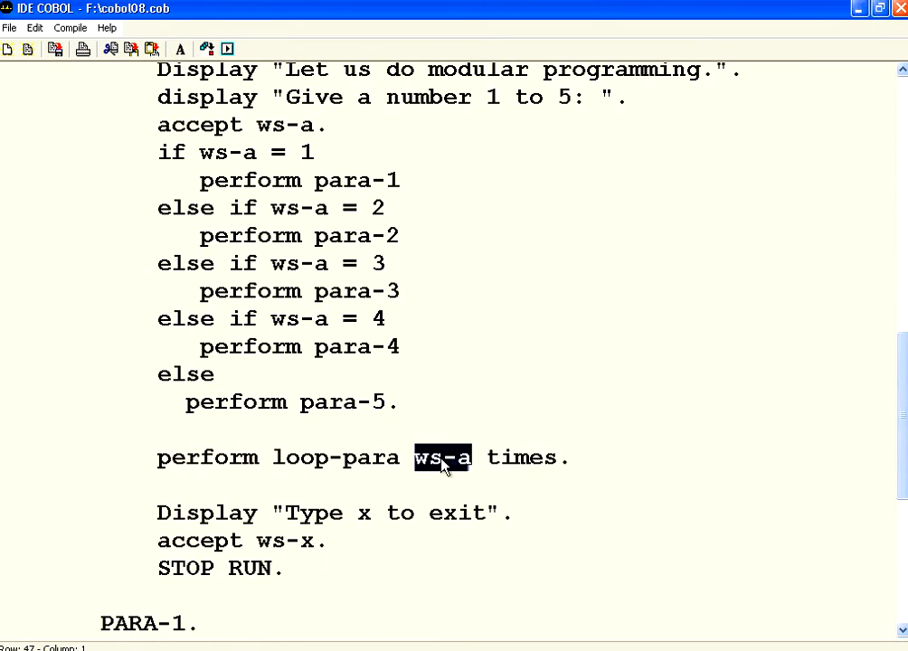
mouse_move(475, 457)
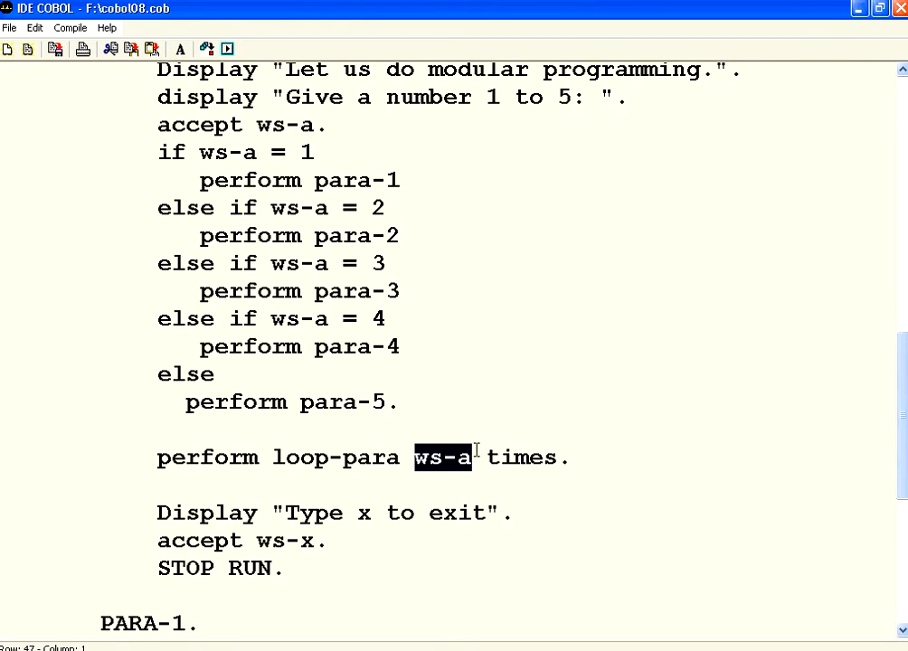
mouse_move(360, 463)
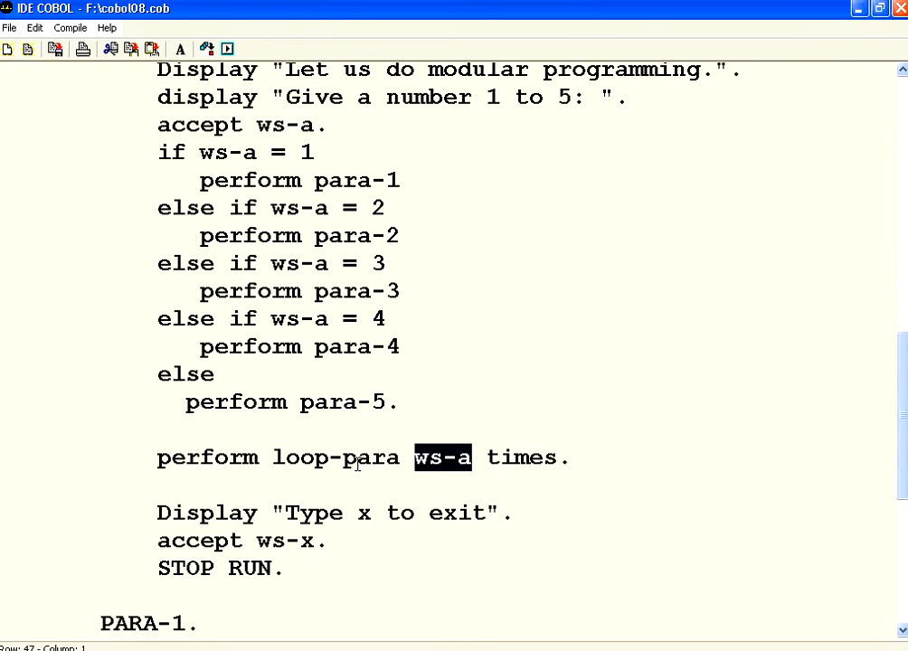
double_click(522, 458)
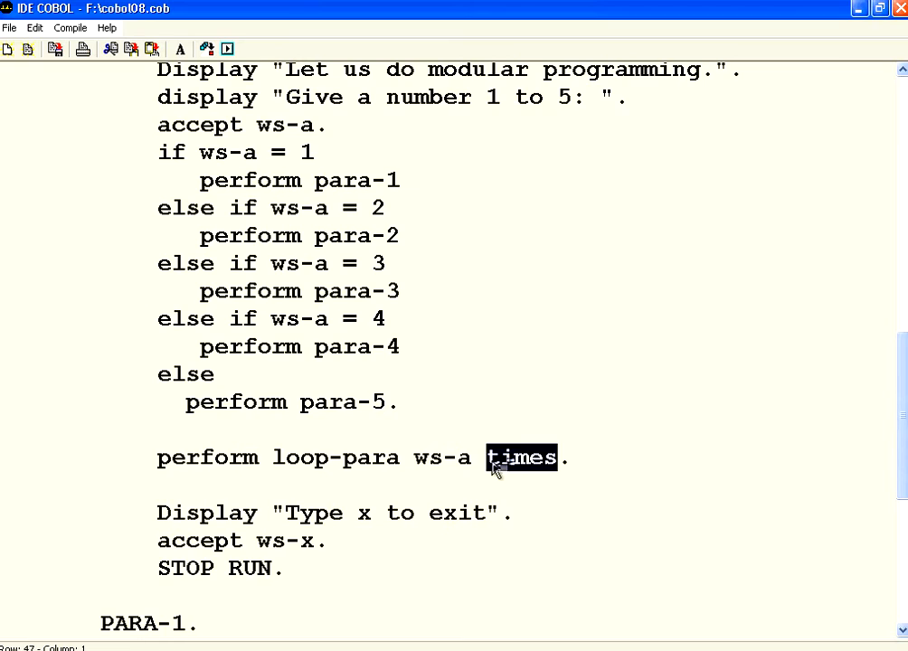
double_click(328, 457)
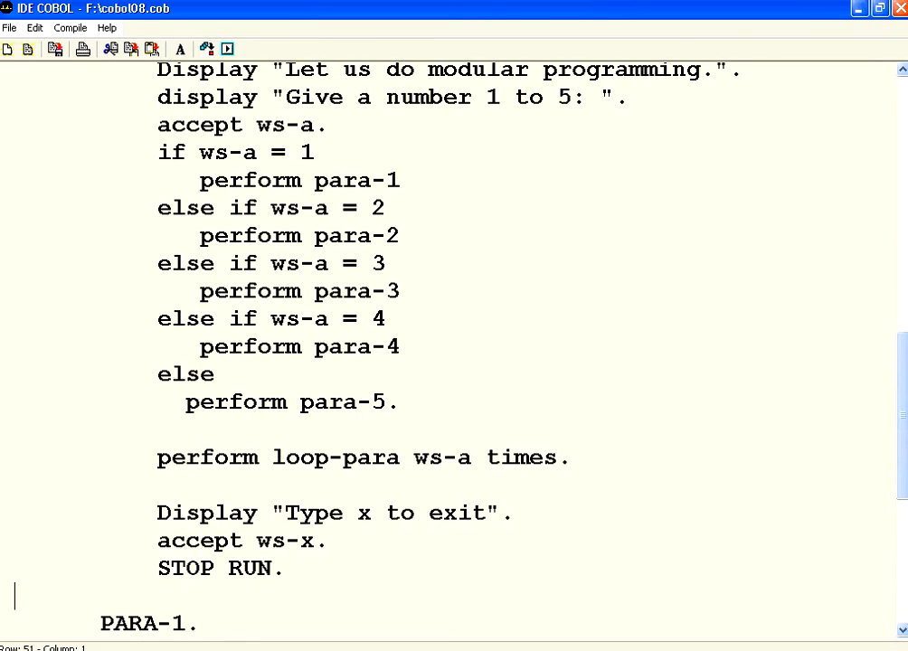
Step: Type the loop-para paragraph with display "hello" above PARA-1
type("loop-para.")
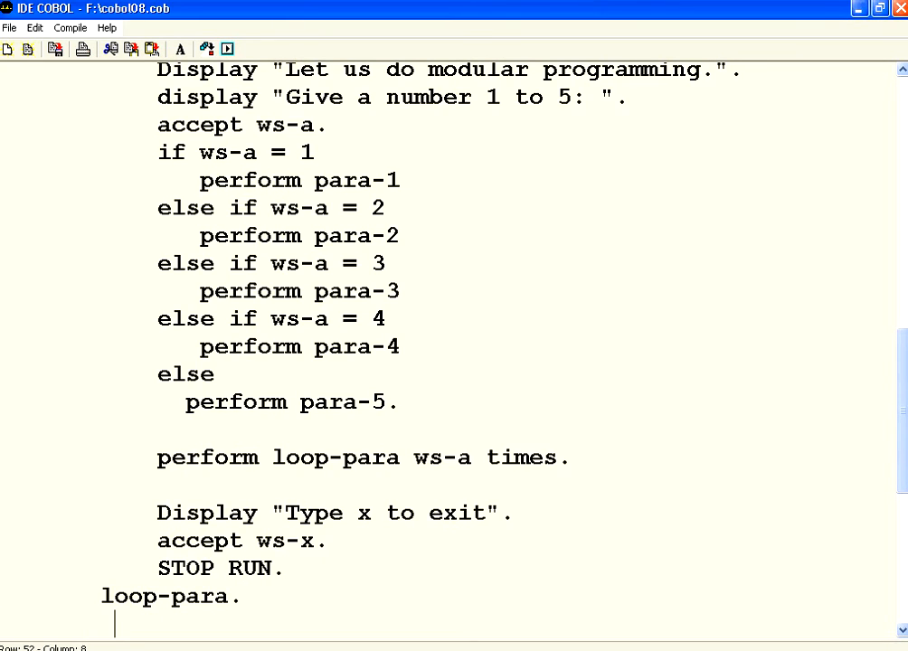
type("display")
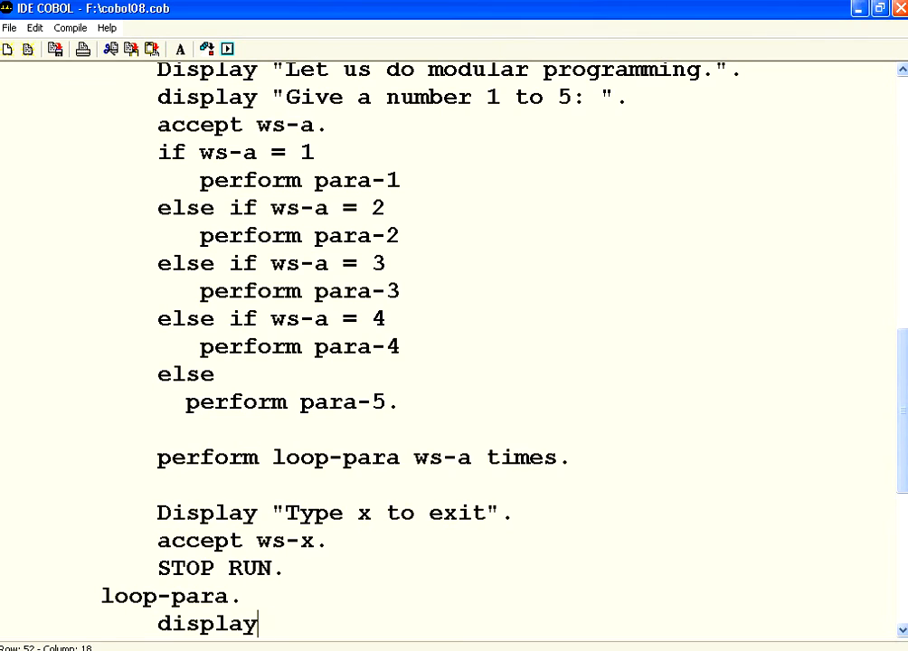
type("\"hello\".")
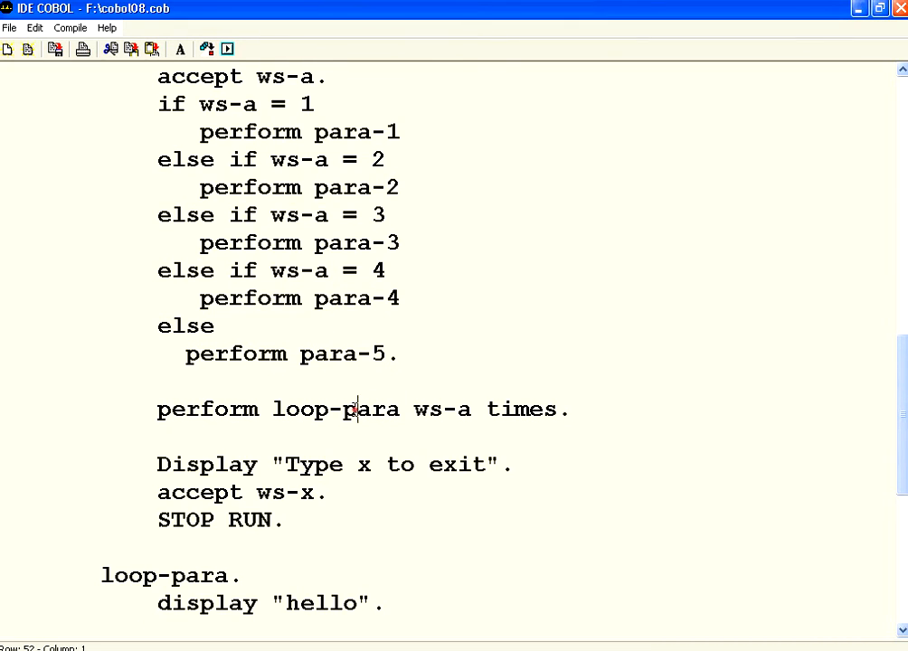
double_click(374, 326)
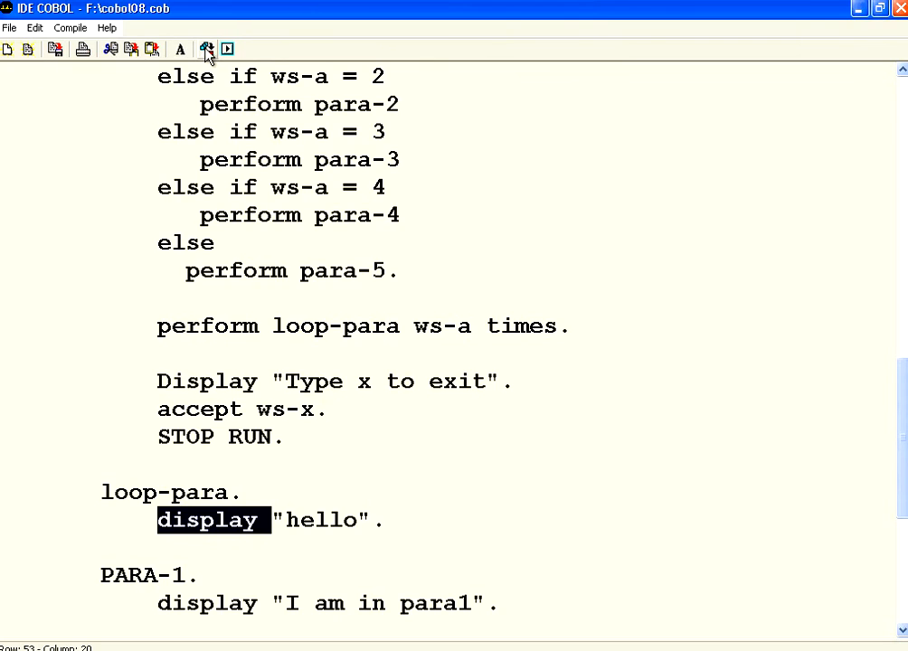
Step: Compile and run the edited program with input 3, printing para3 and three hellos
left_click(207, 49)
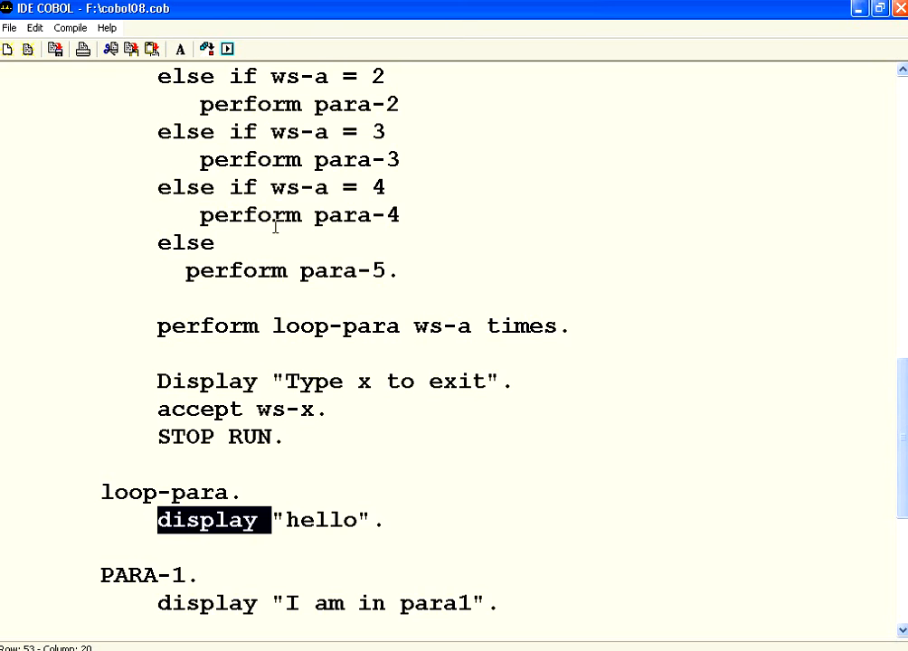
left_click(227, 49)
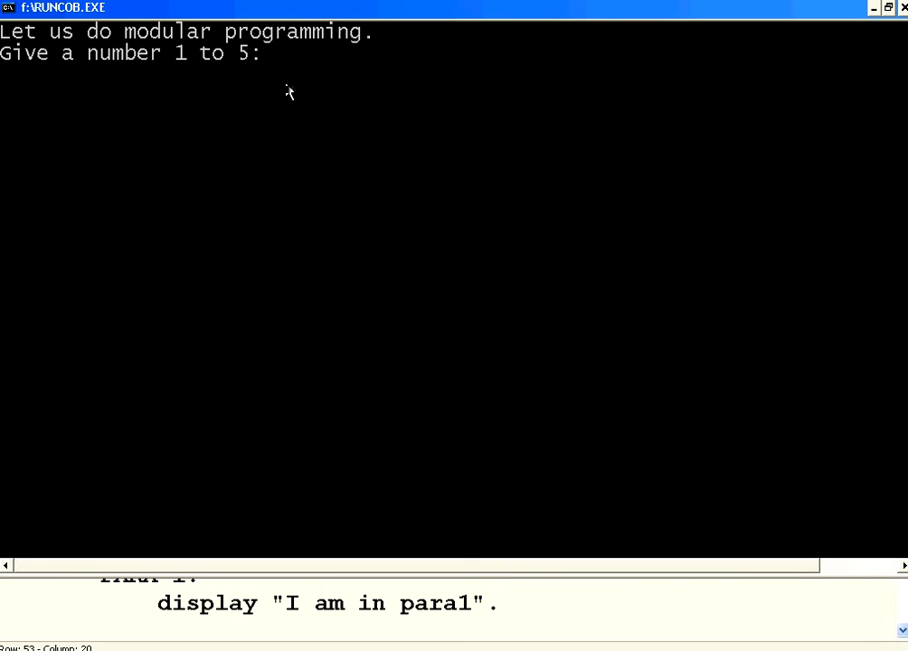
type("3")
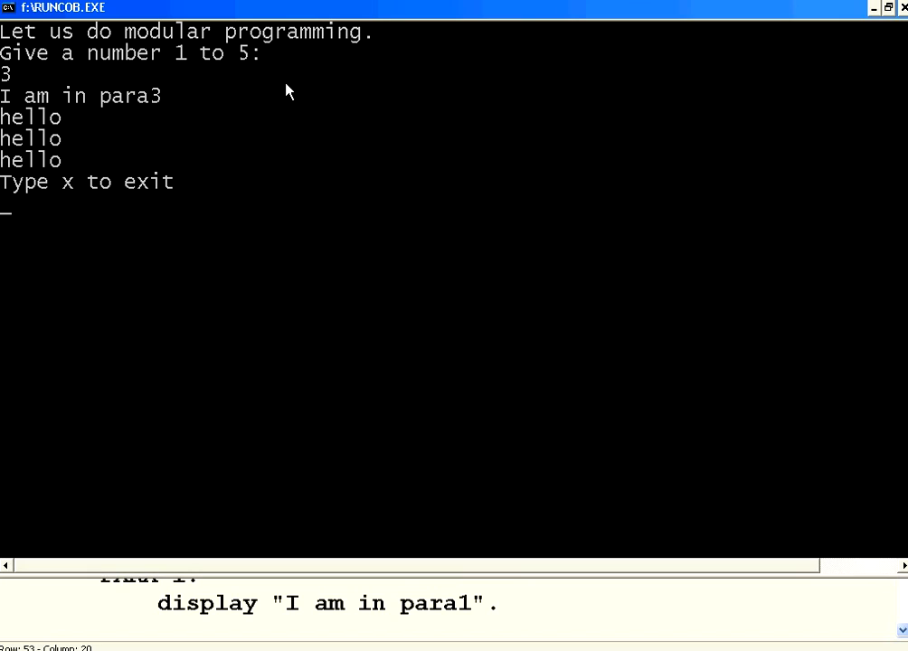
mouse_move(27, 128)
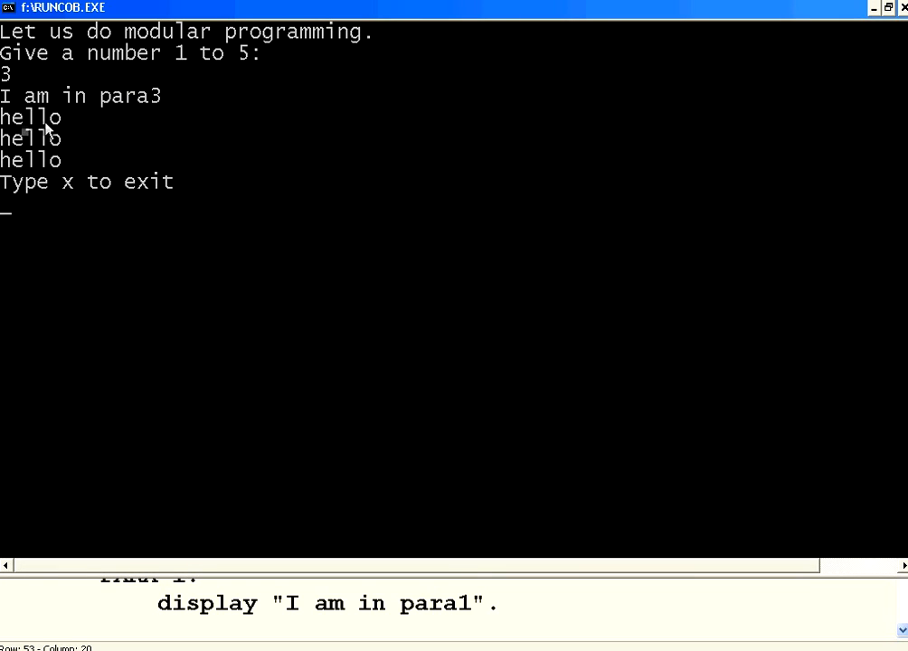
mouse_move(65, 172)
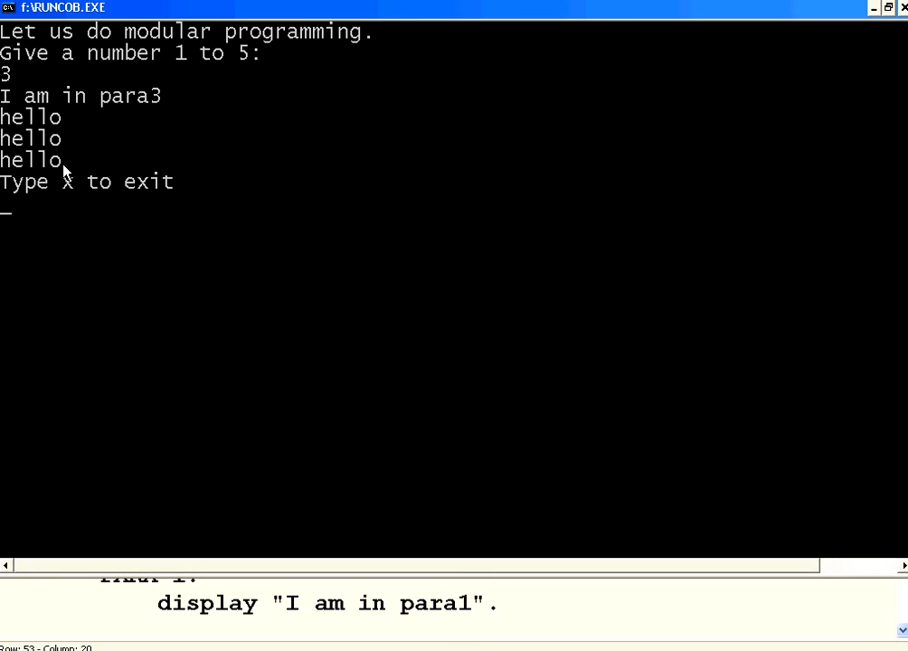
Step: Rerun the program with input 4, printing 'I am in para4' and four hello lines
left_click(228, 49)
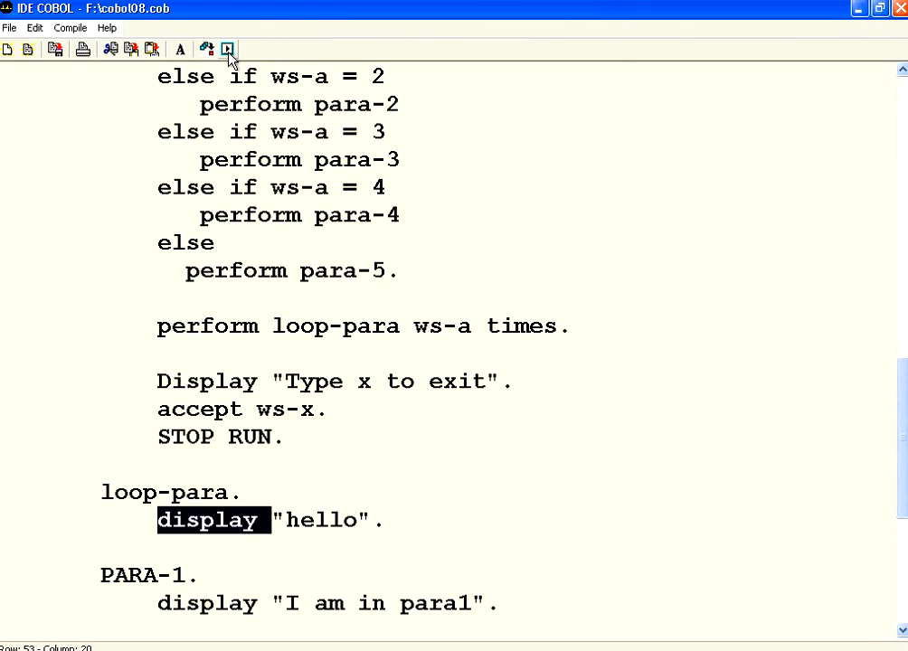
left_click(227, 49)
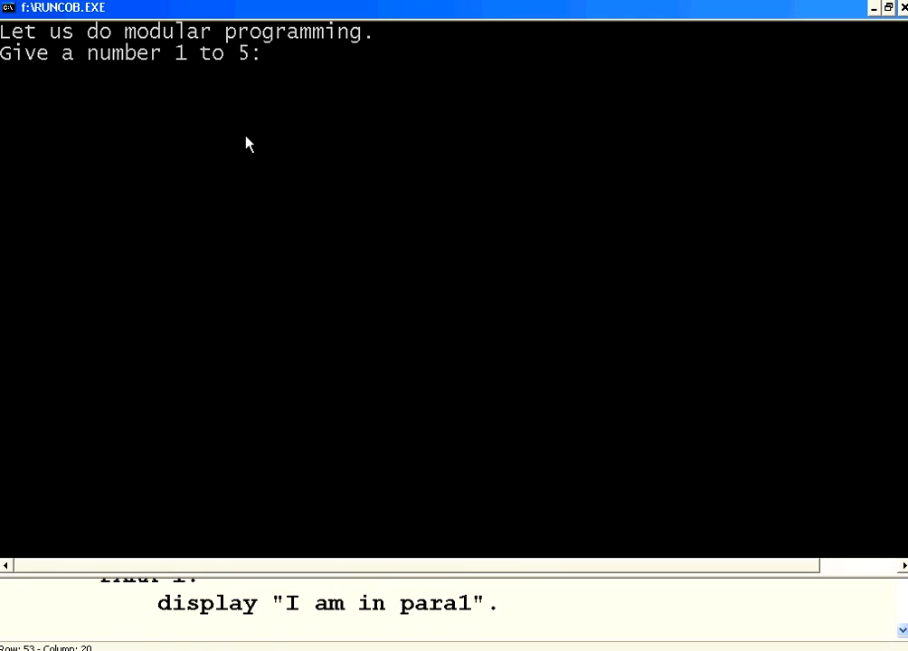
type("4")
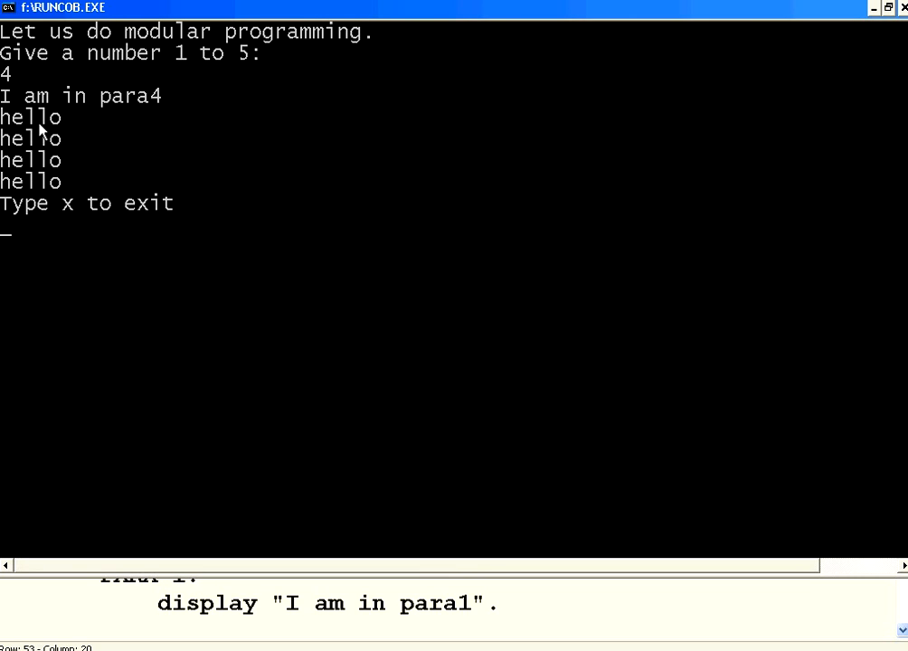
mouse_move(179, 177)
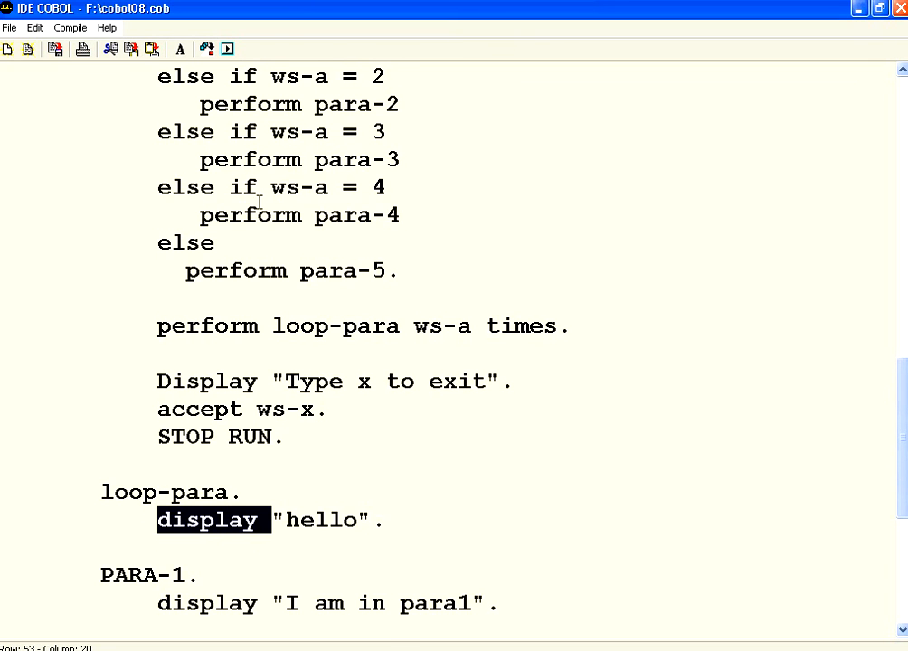
scroll("up", 3)
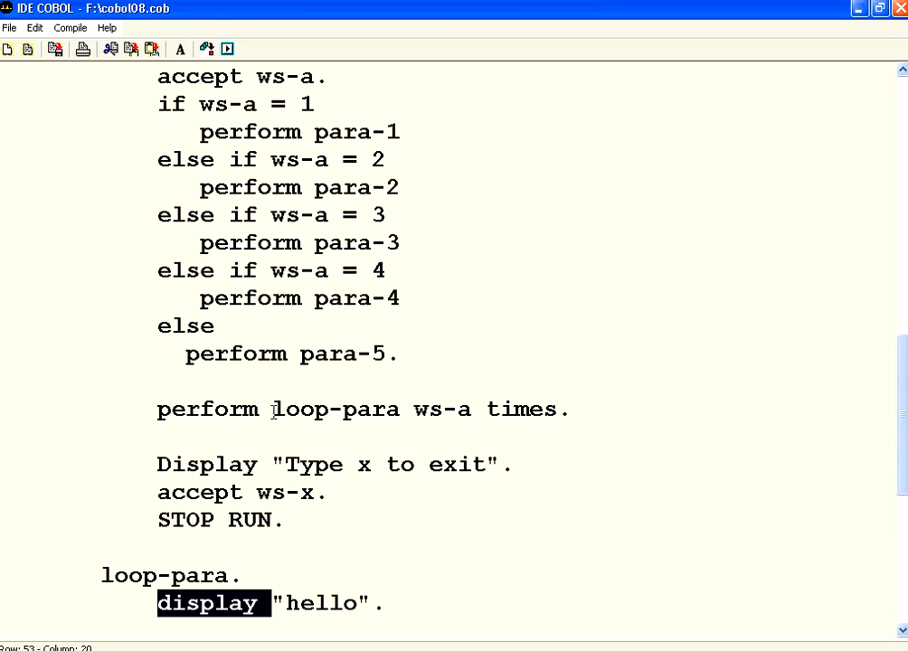
mouse_move(489, 381)
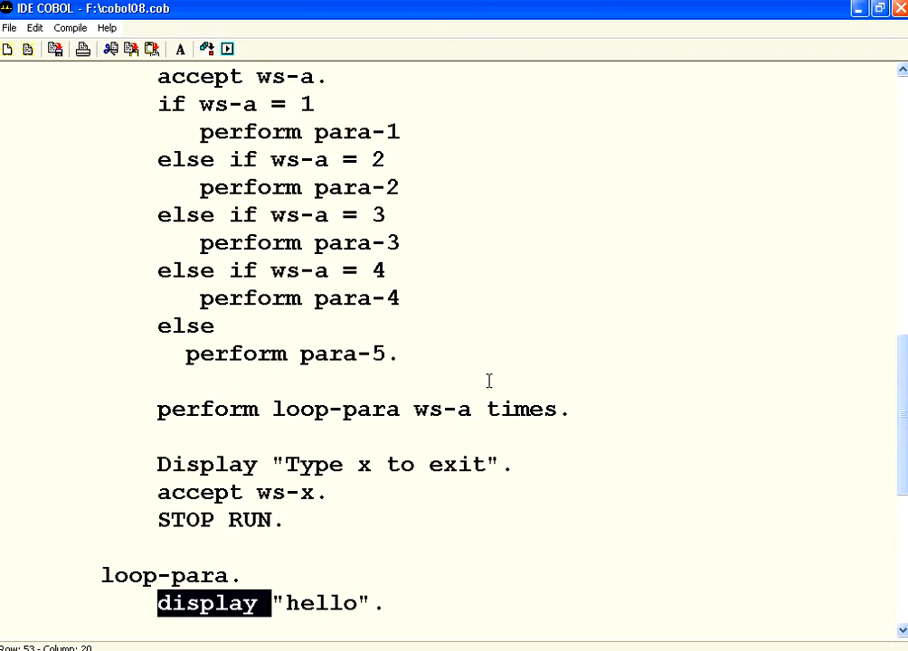